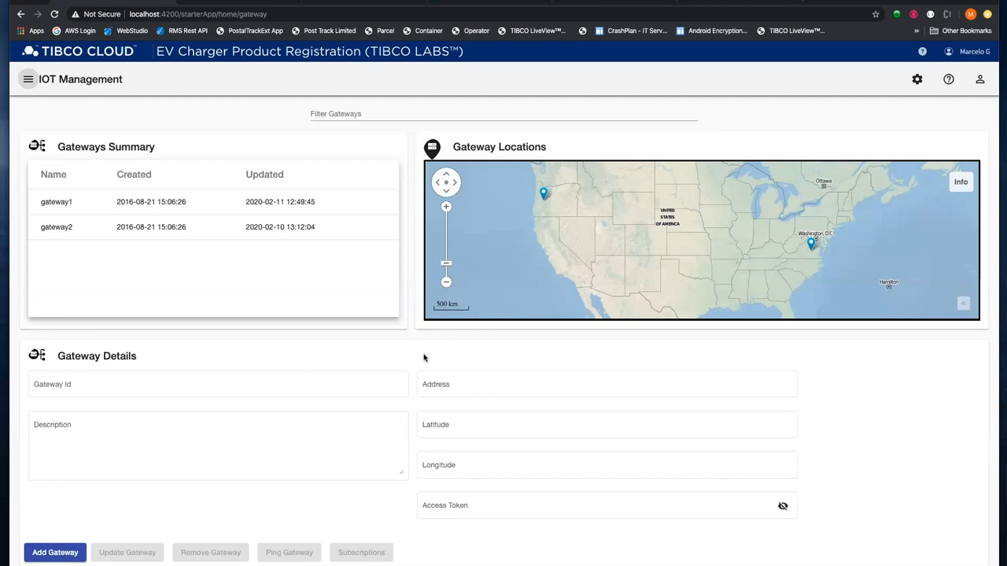
mouse_move(460, 339)
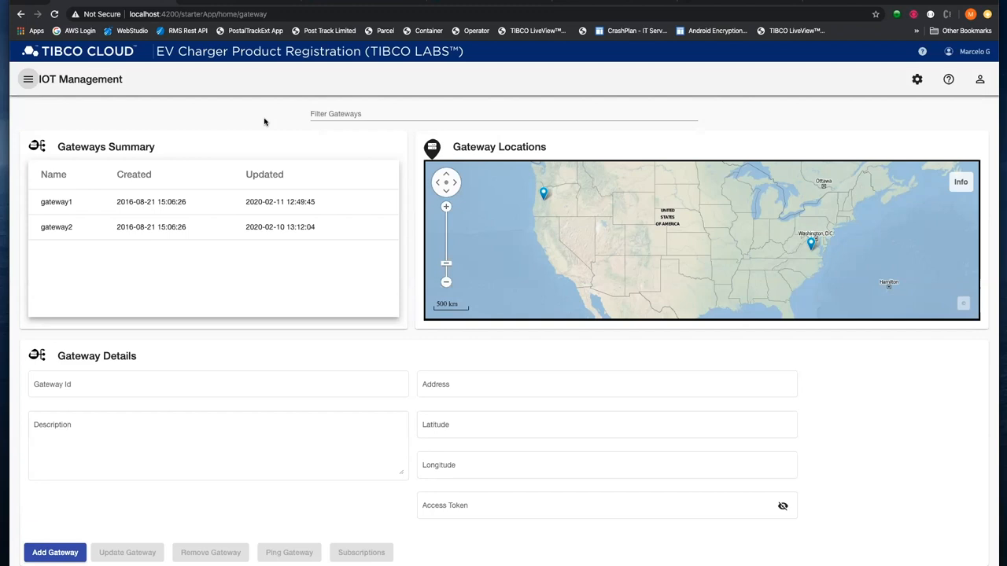
Switch from the gateways overview to the Devices page via the navigation menu
click(82, 202)
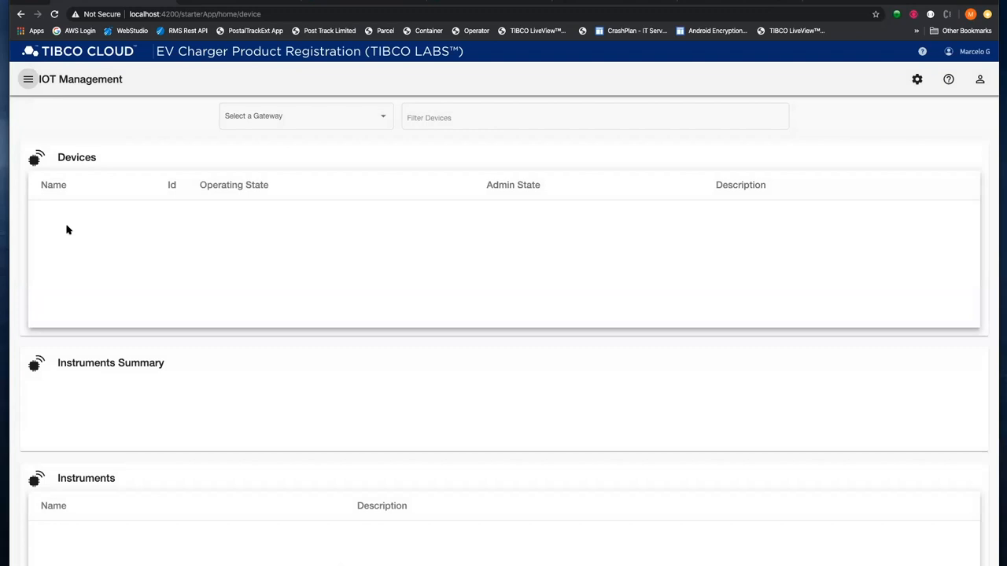
Load gateway1's devices table: five enabled devices, including train simulators and VersiCharge chargers
click(304, 115)
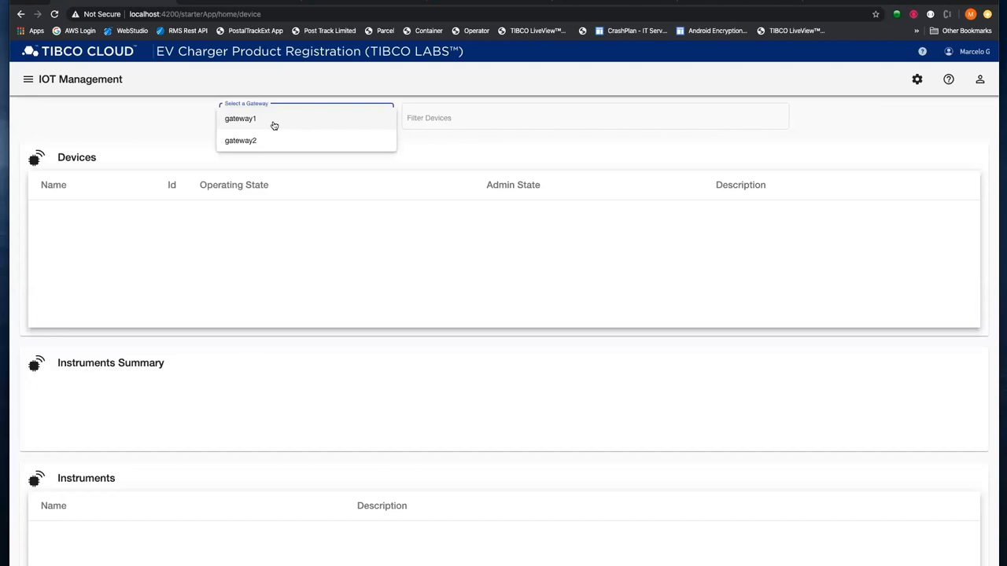
click(240, 118)
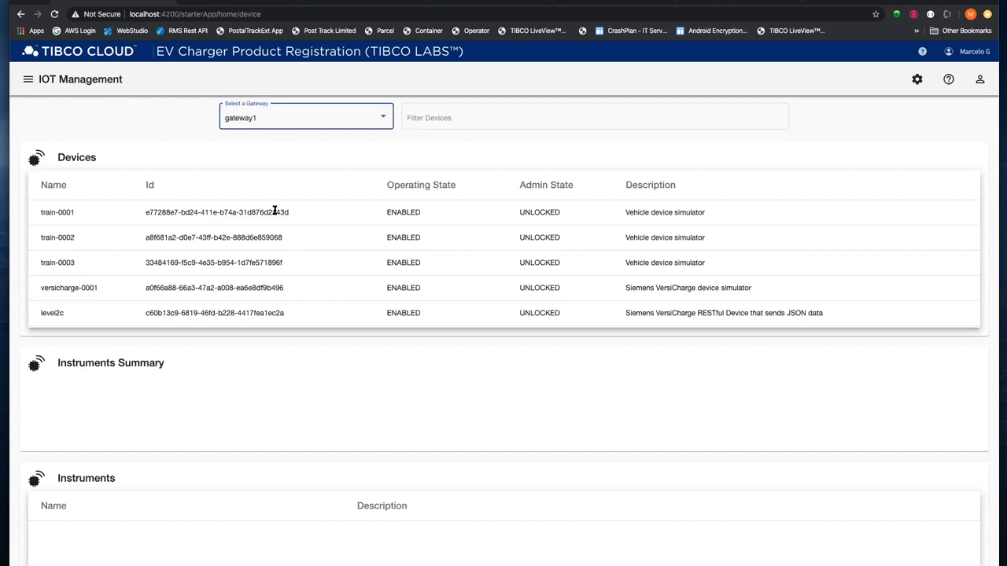
mouse_move(273, 224)
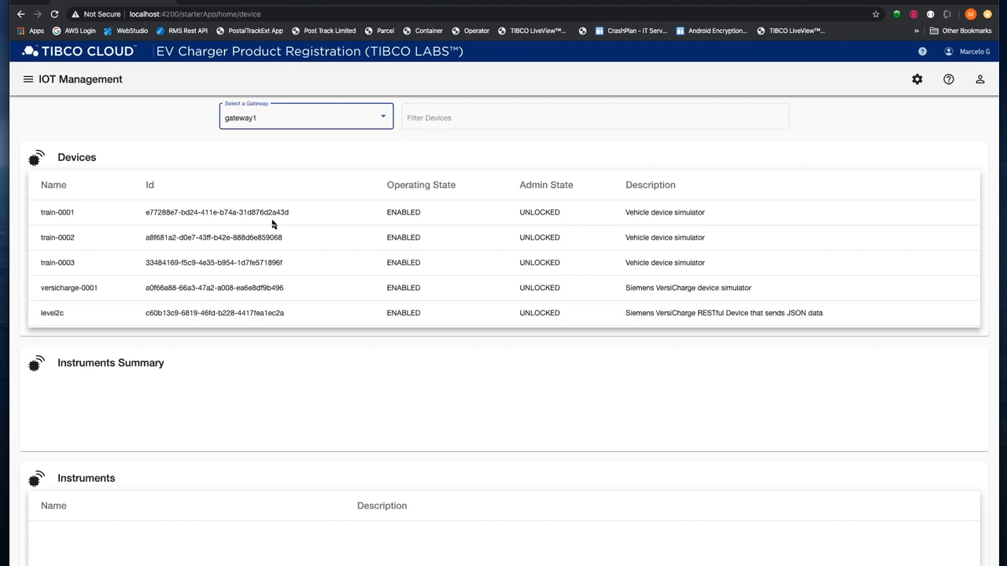
scroll(down, 3)
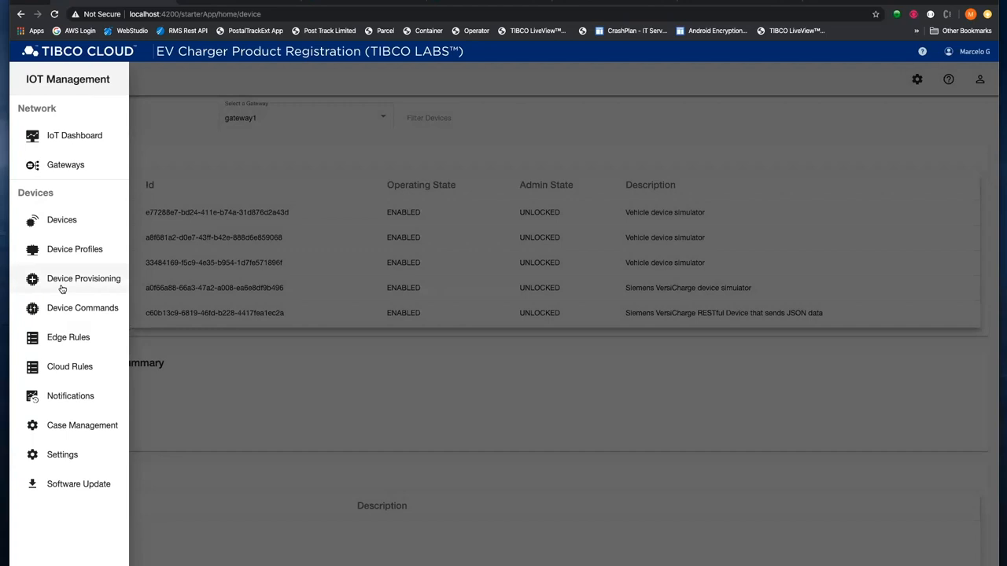
In Device Provisioning, choose gateway1, the Particle-Device profile and the edgex-particle-mqtt service
click(83, 278)
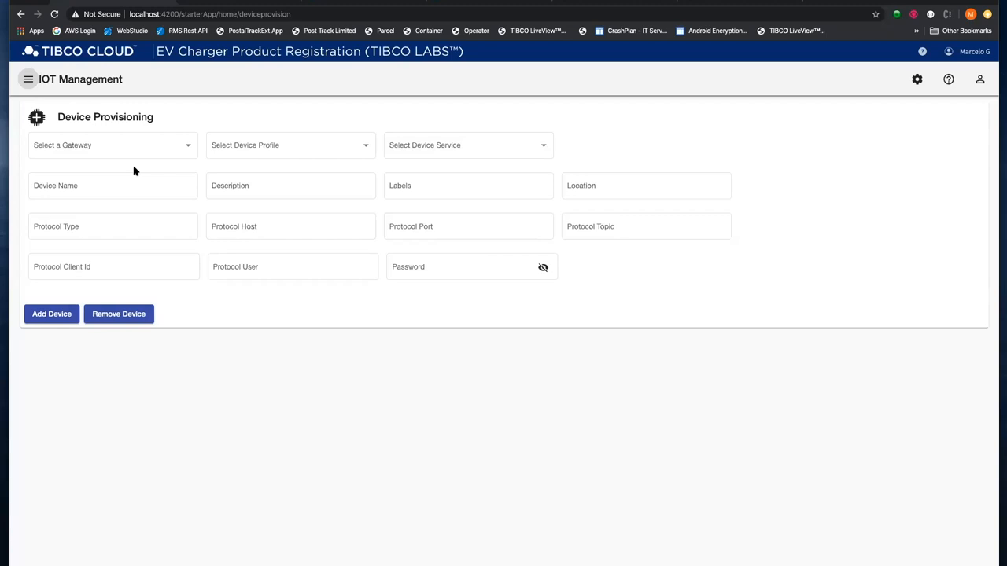
click(112, 145)
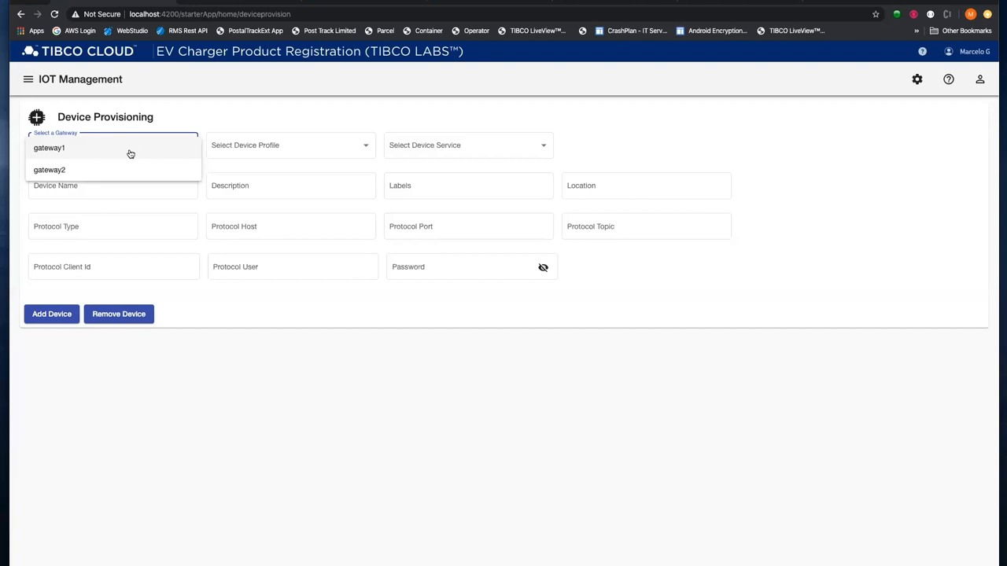
click(49, 148)
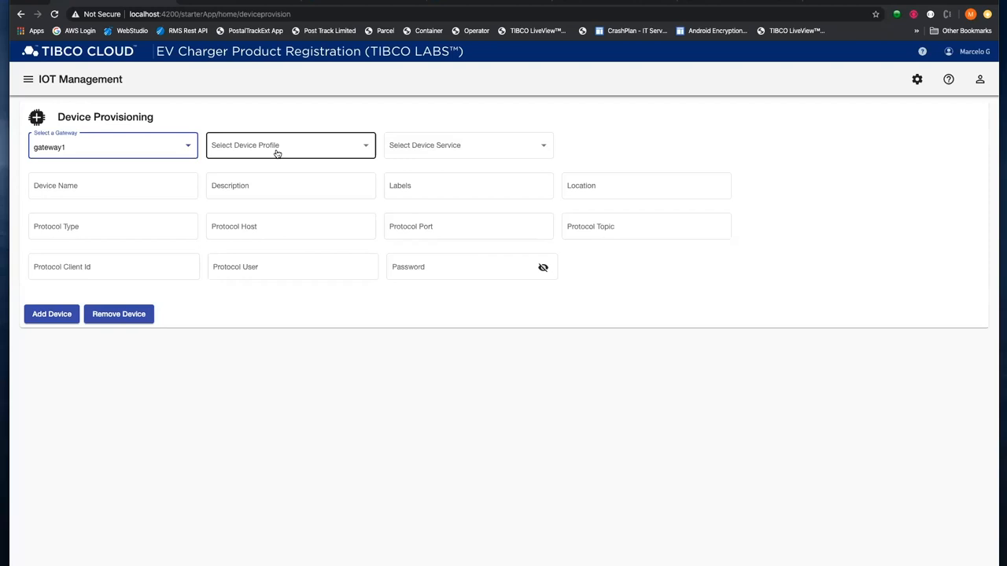
click(290, 145)
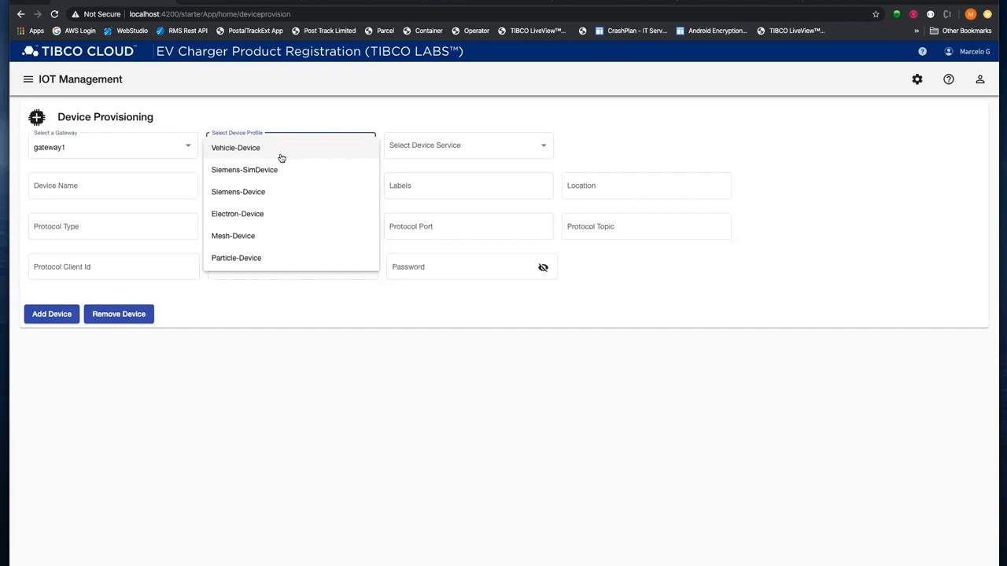
click(236, 258)
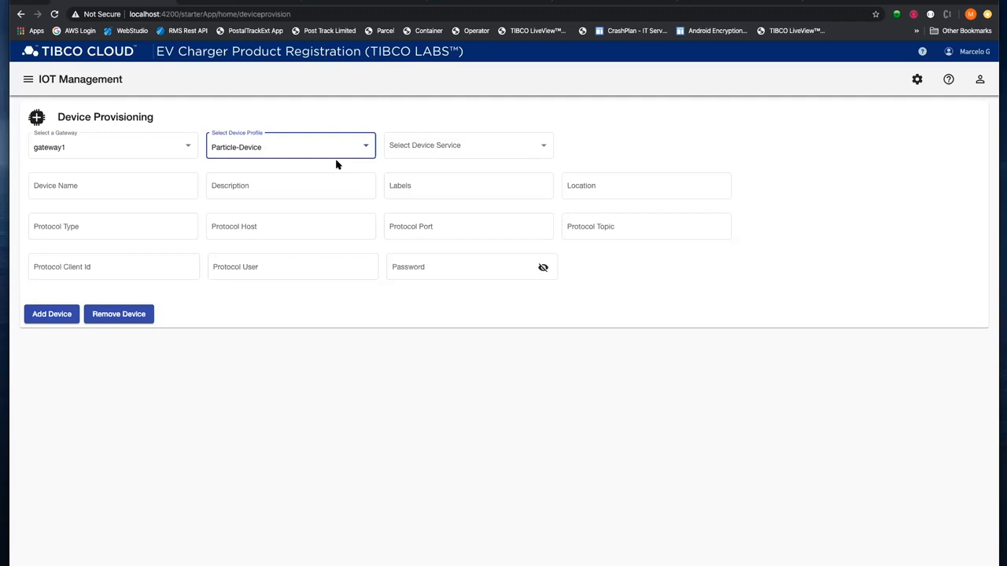
click(468, 145)
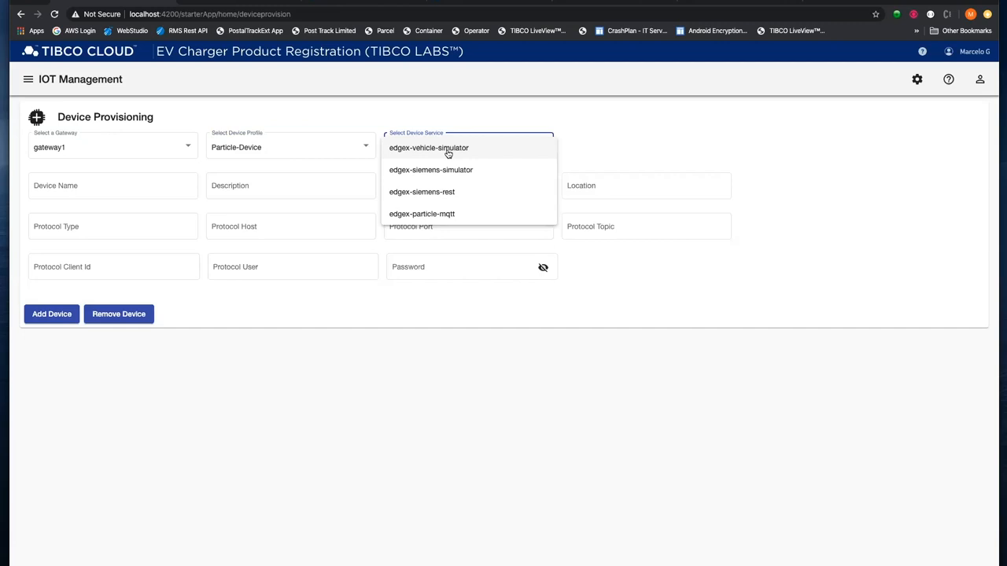
mouse_move(442, 217)
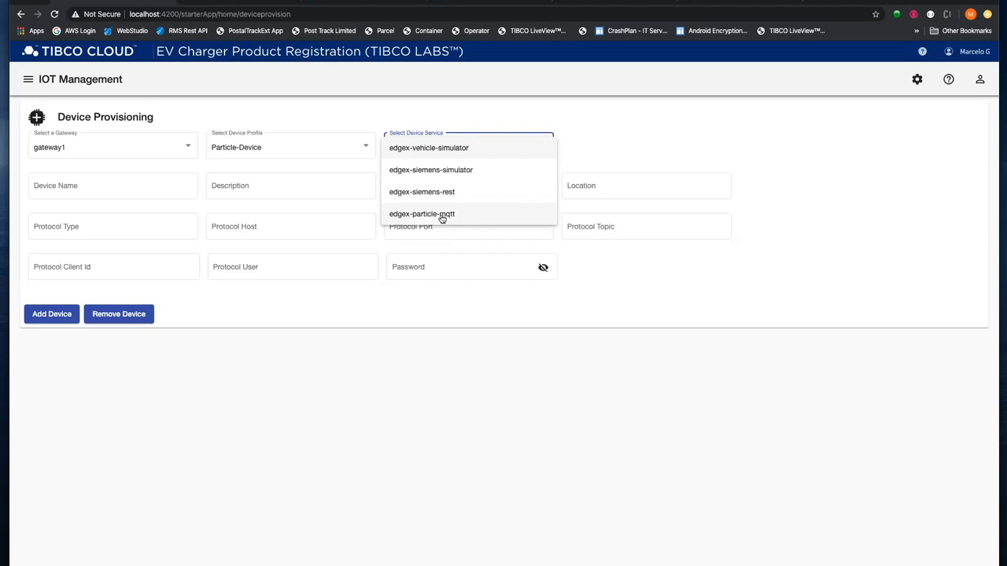
click(422, 214)
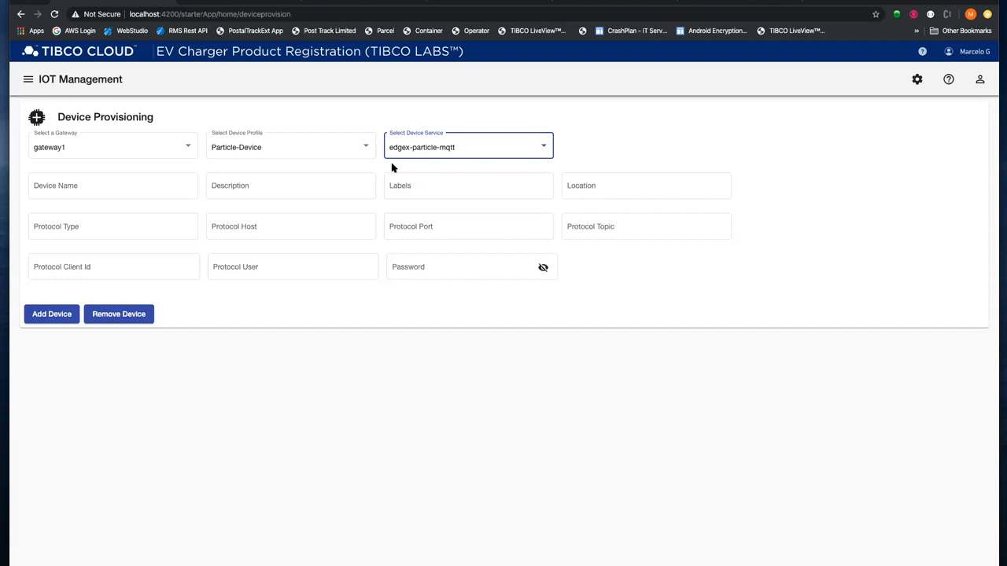
click(113, 185)
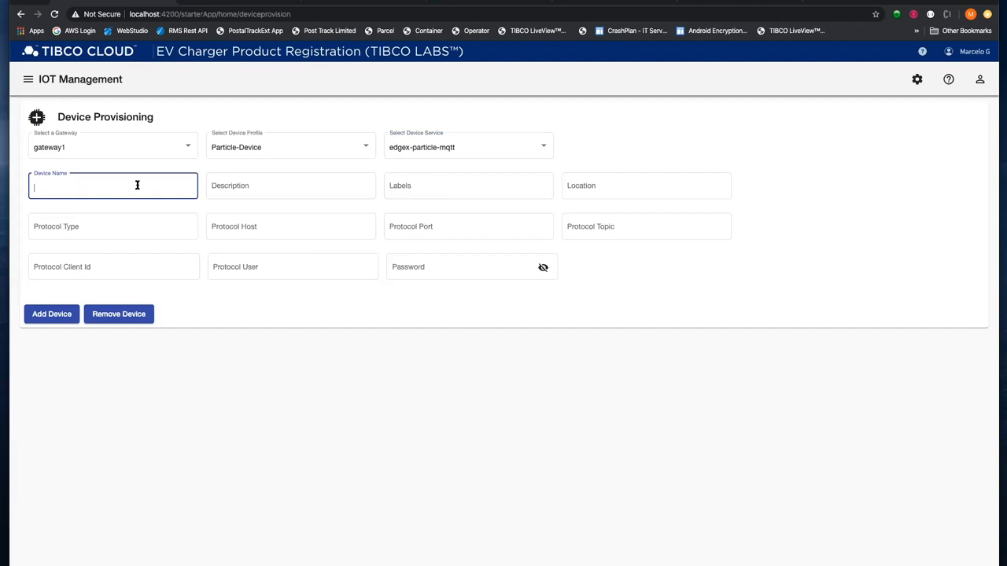
Enter name mesh-argon-10, description Demo, protocol mqtt, host localhost and port 1883
text(mesh-arg)
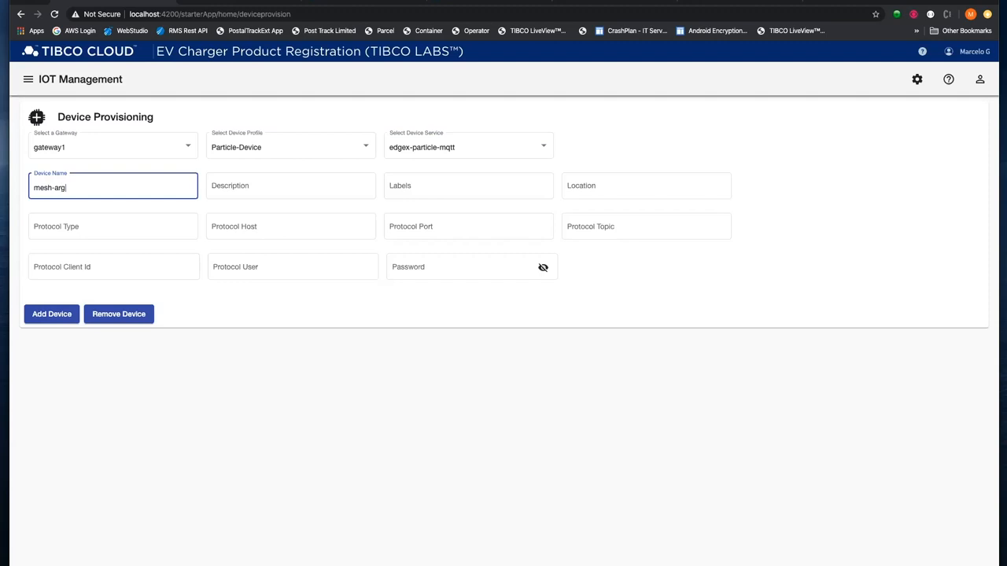
click(291, 186)
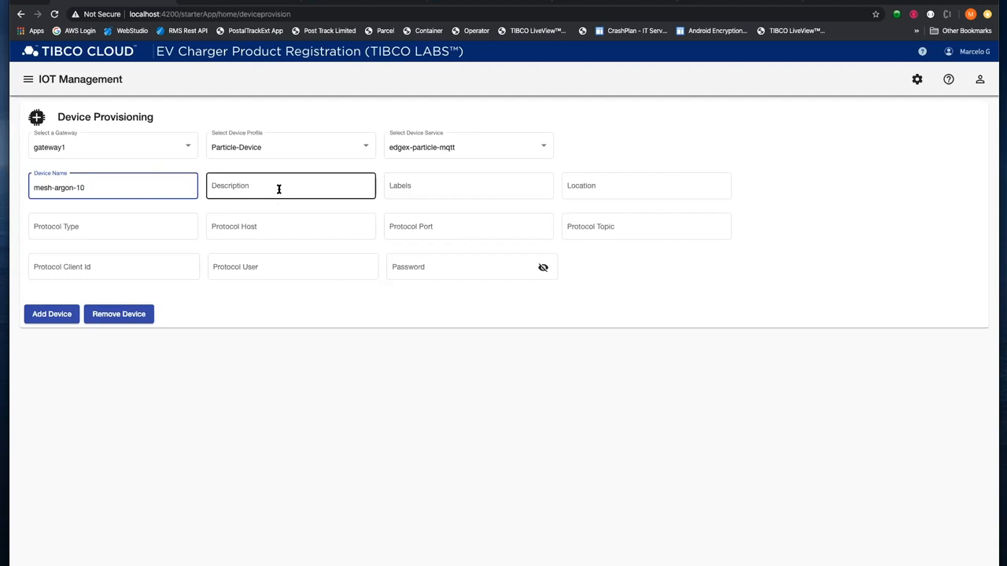
text(Demo)
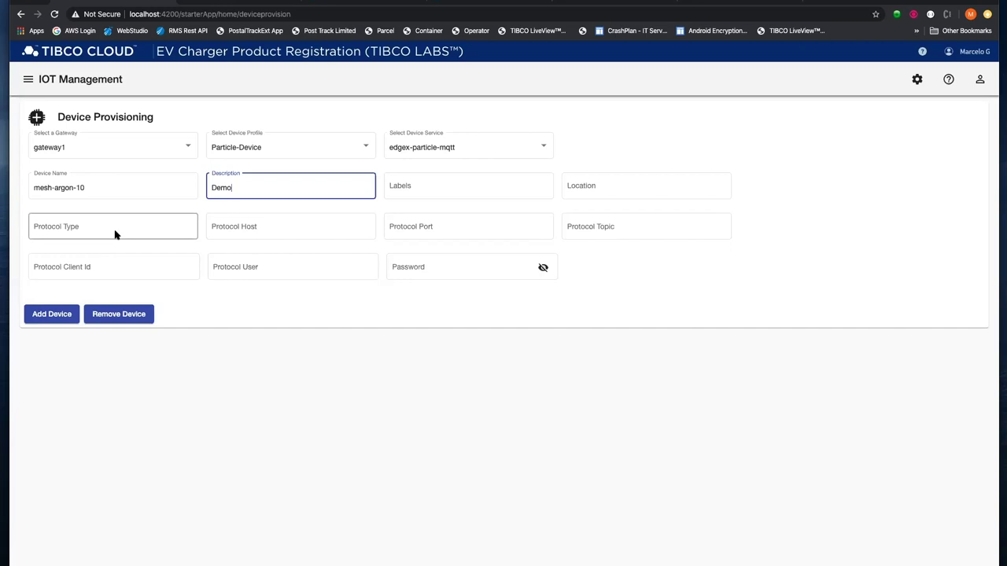
click(112, 226)
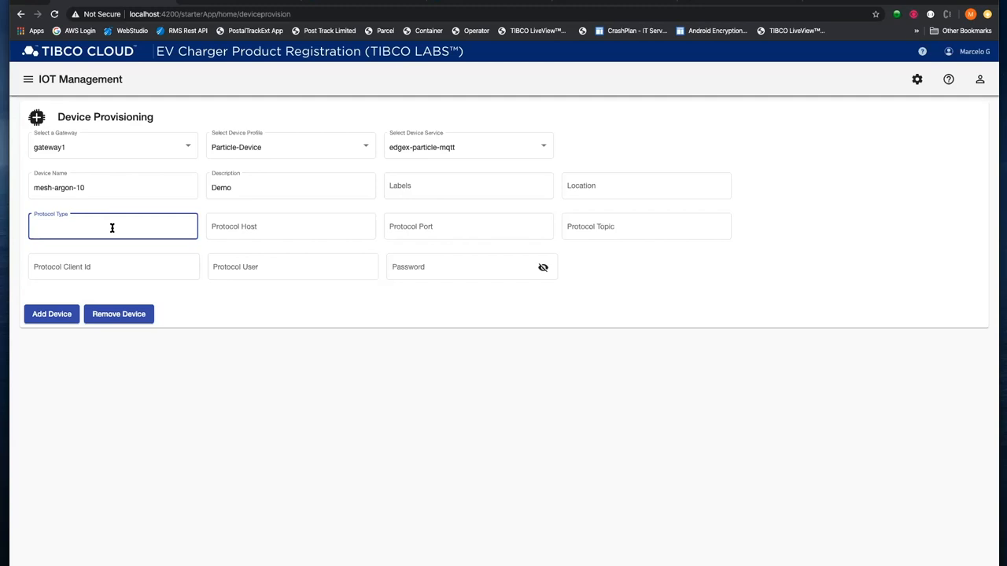
text(mqtt)
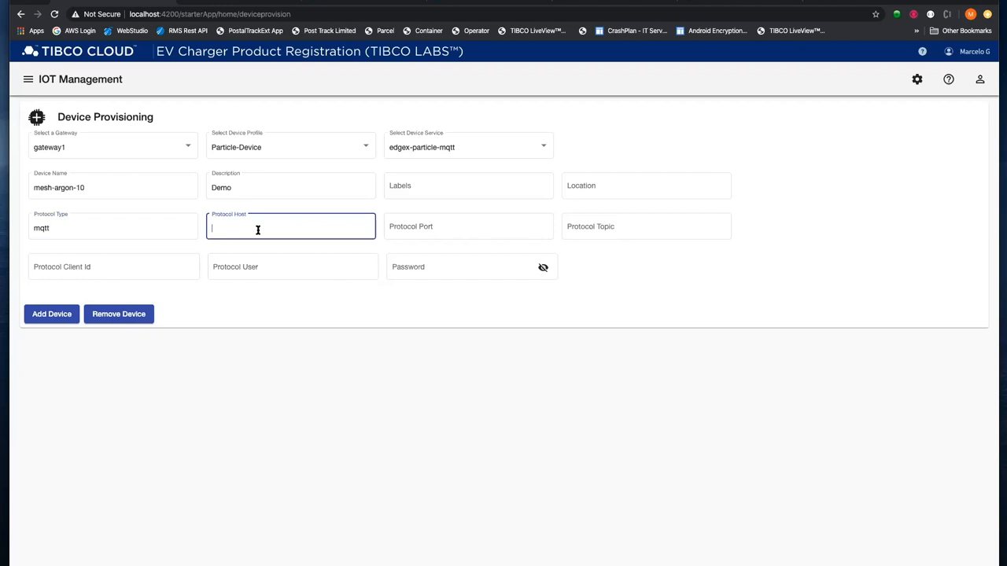
text(localhost)
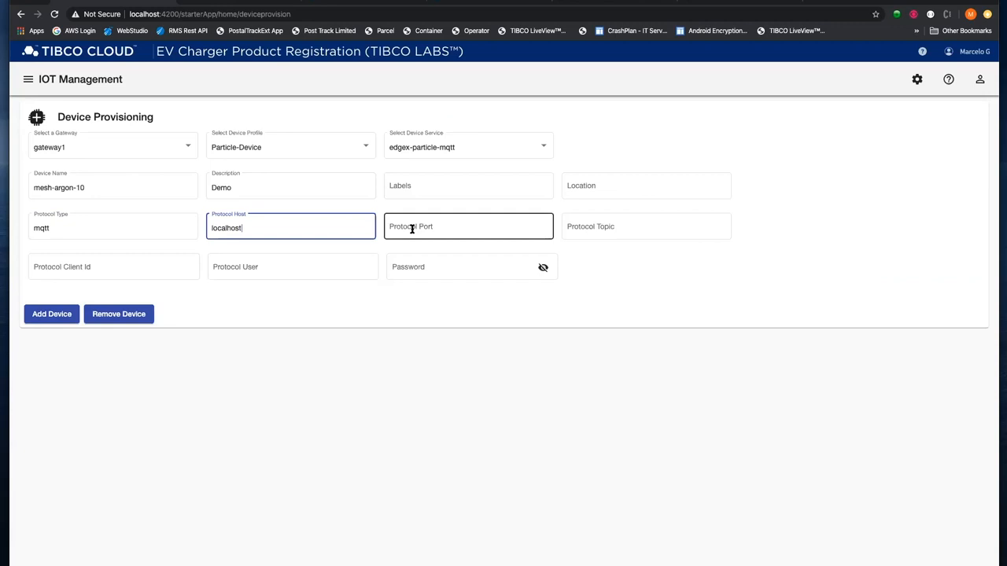
click(647, 227)
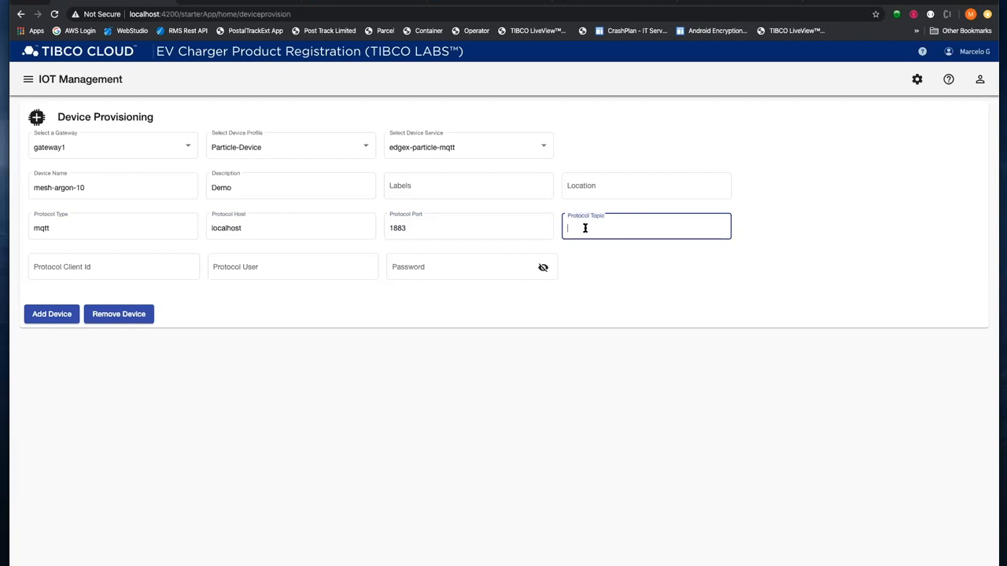
Fill topic CommandTopic_mesh-argon-10, client ID ParticleCommandPublisher, user mqtt_admin and a password
text(Connn)
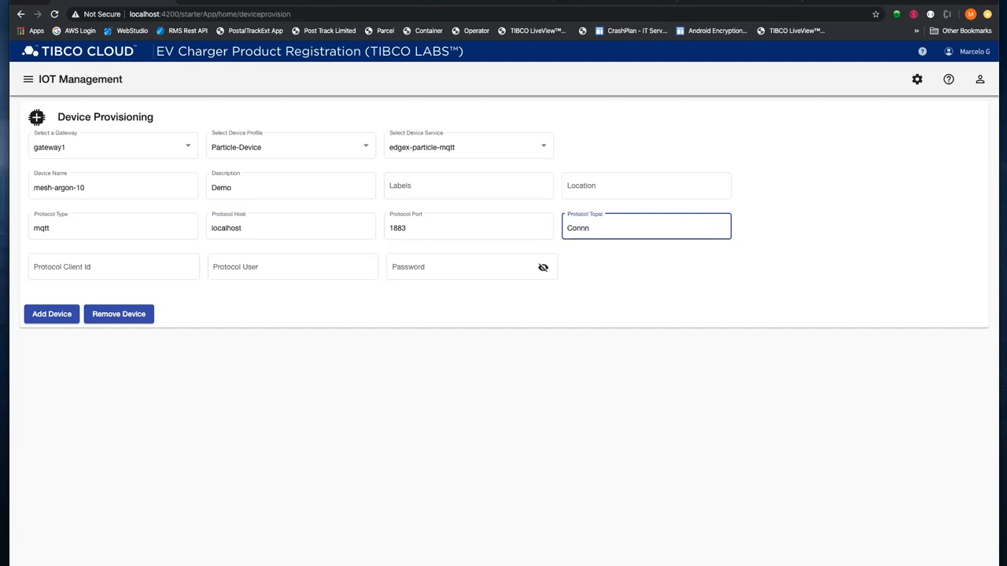
text(CommandT)
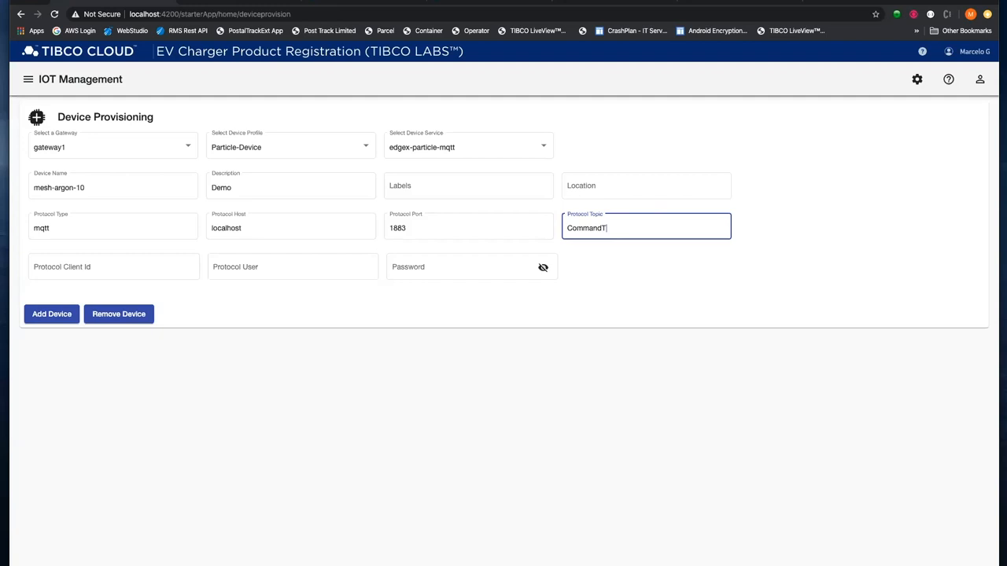
text(opic_mesh-argon-)
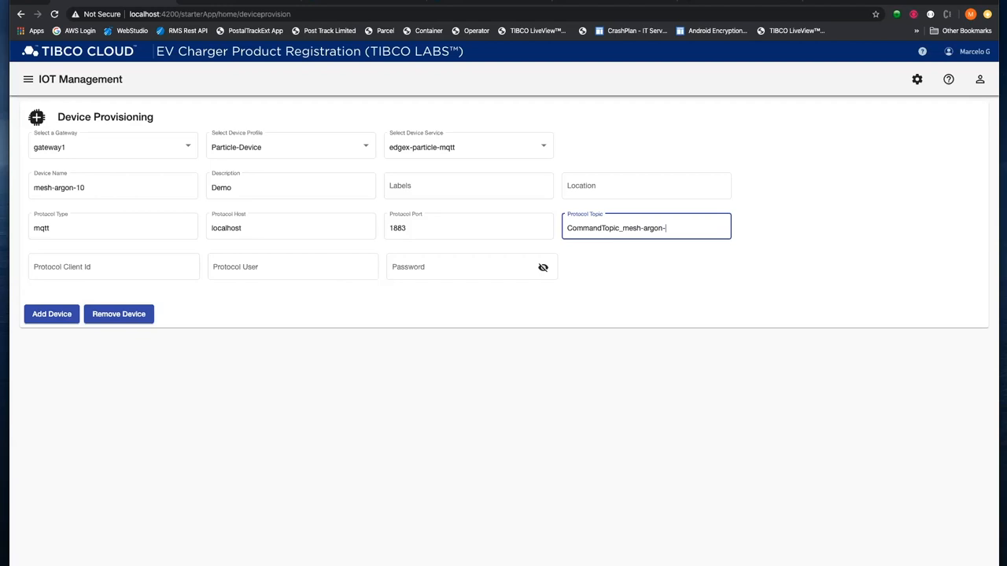
click(113, 267)
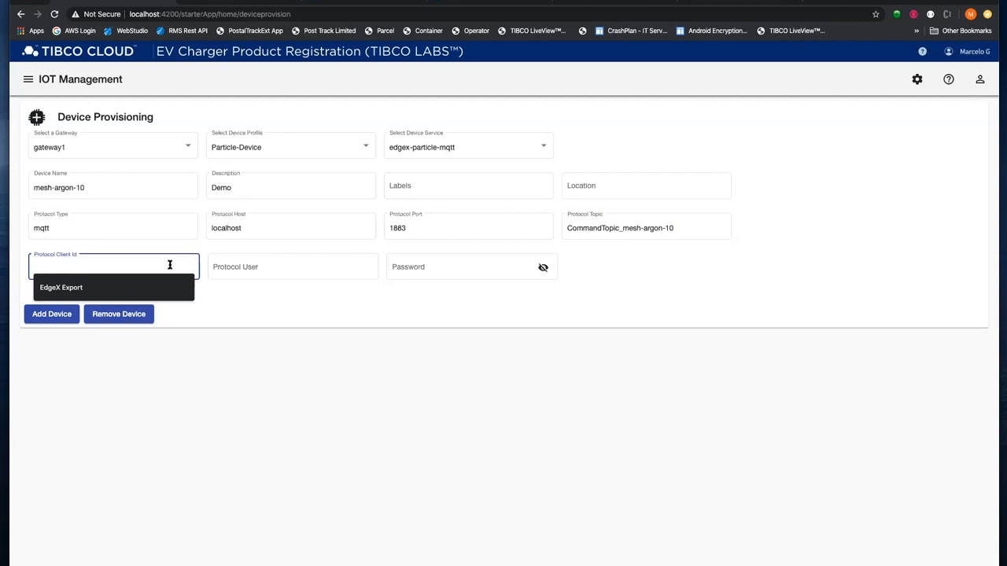
text(ParticleCommandPublisher)
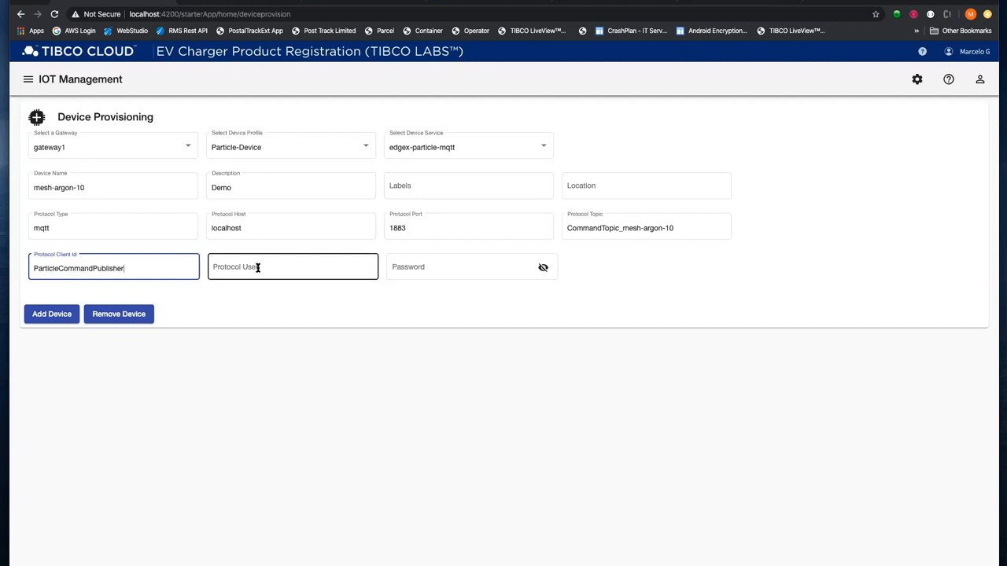
text(mqtt_admin)
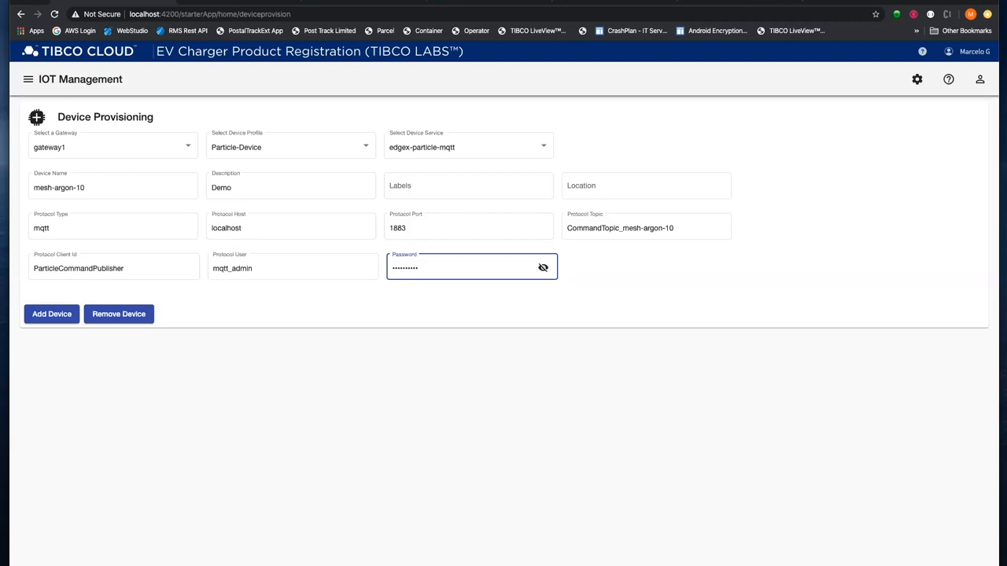
Submit mesh-argon-10 and confirm it appears enabled under gateway1, reporting LightSensor 2,639
click(50, 313)
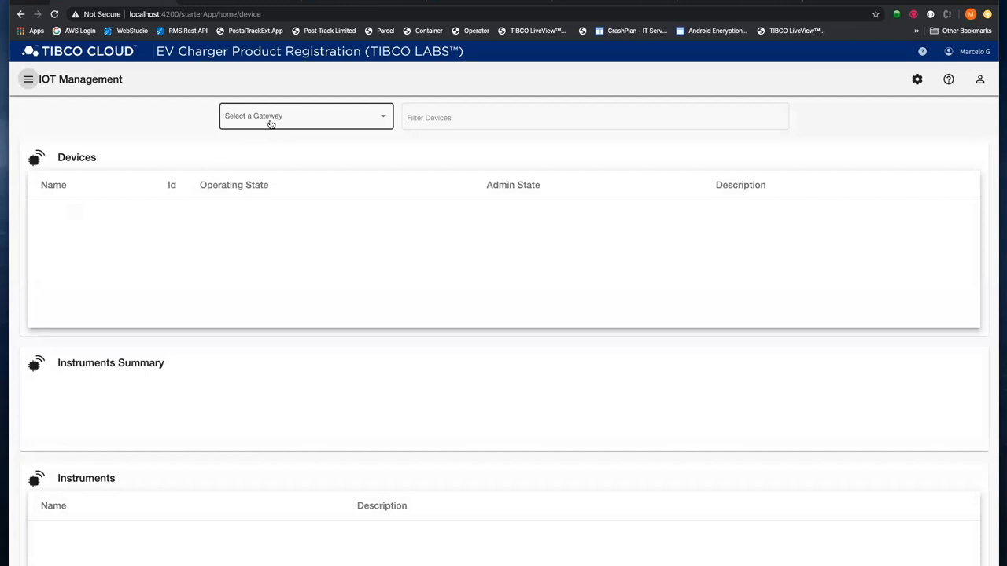
click(305, 115)
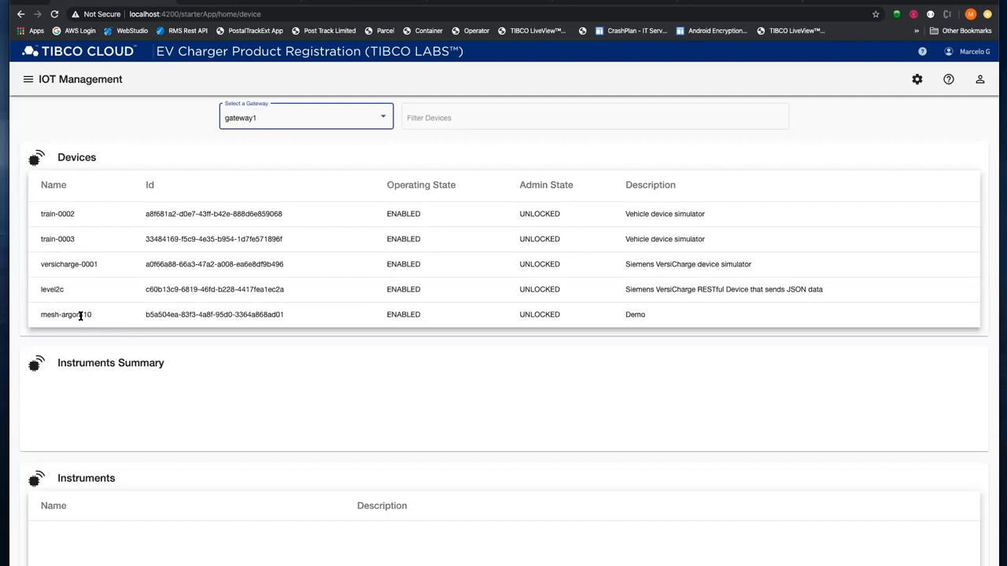
click(71, 315)
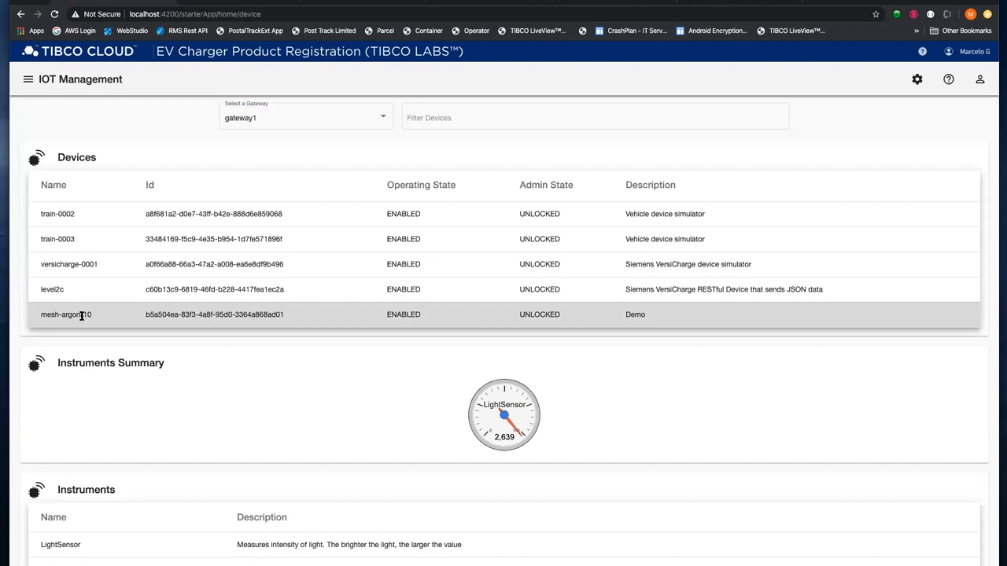
scroll(down, 3)
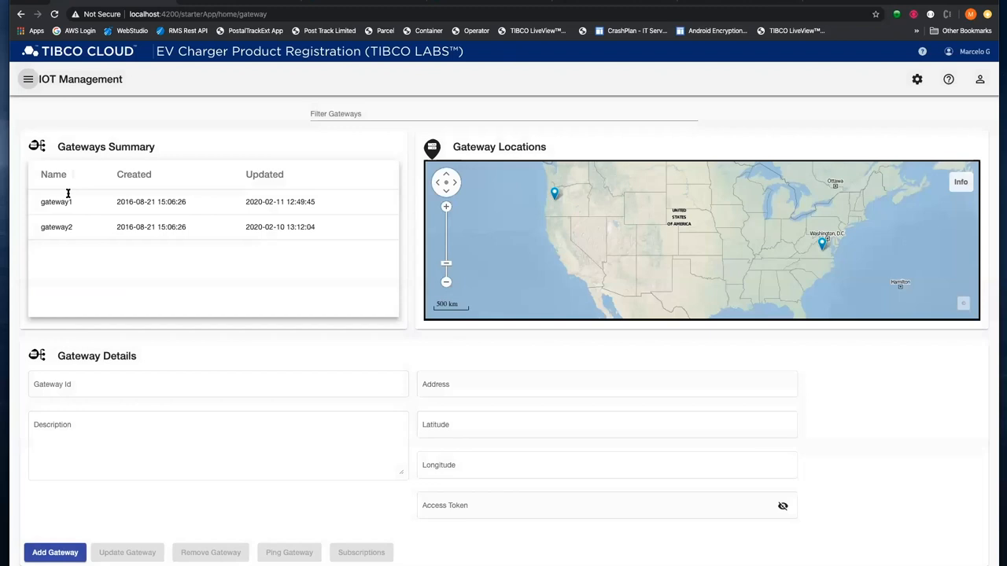
click(363, 553)
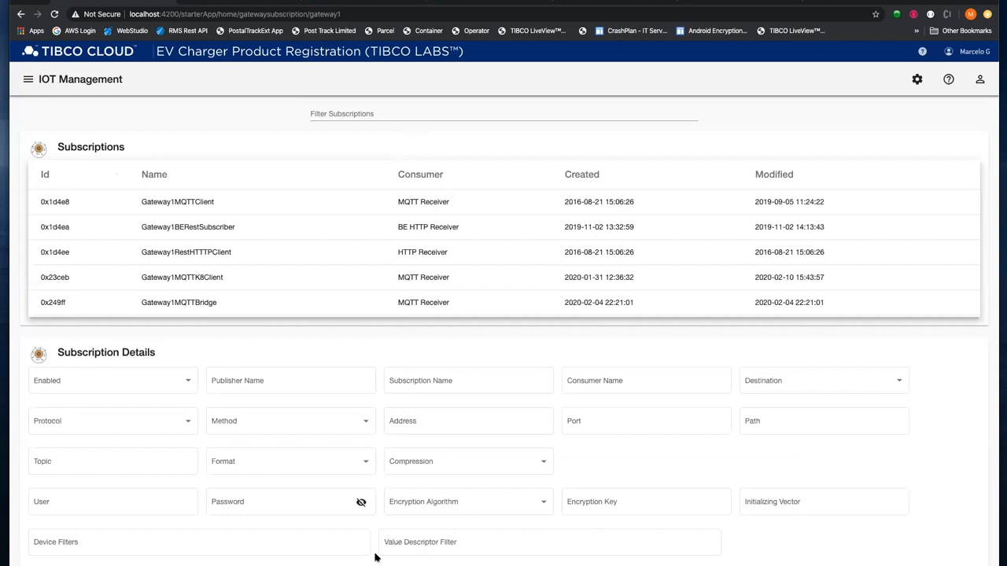
mouse_move(244, 233)
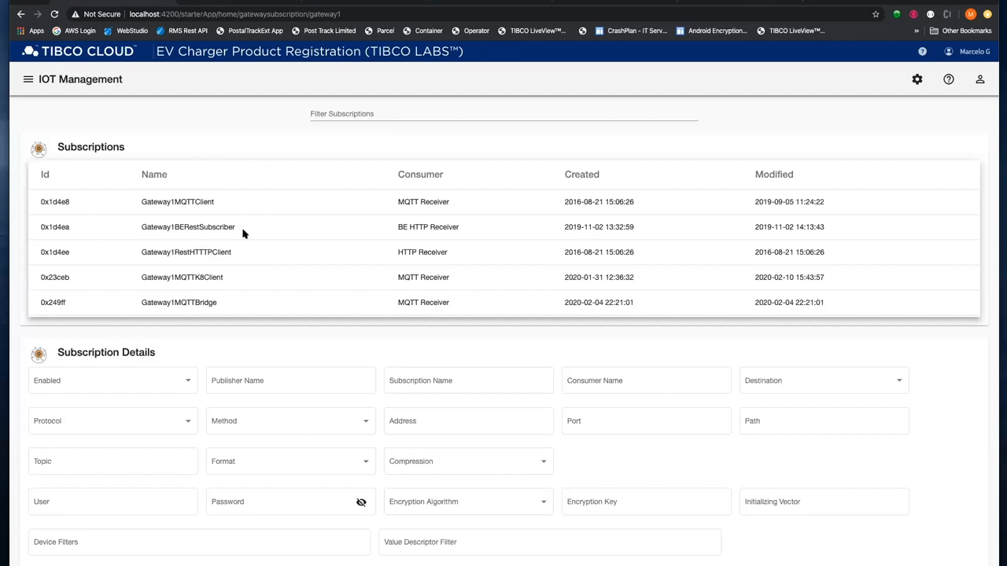
mouse_move(241, 239)
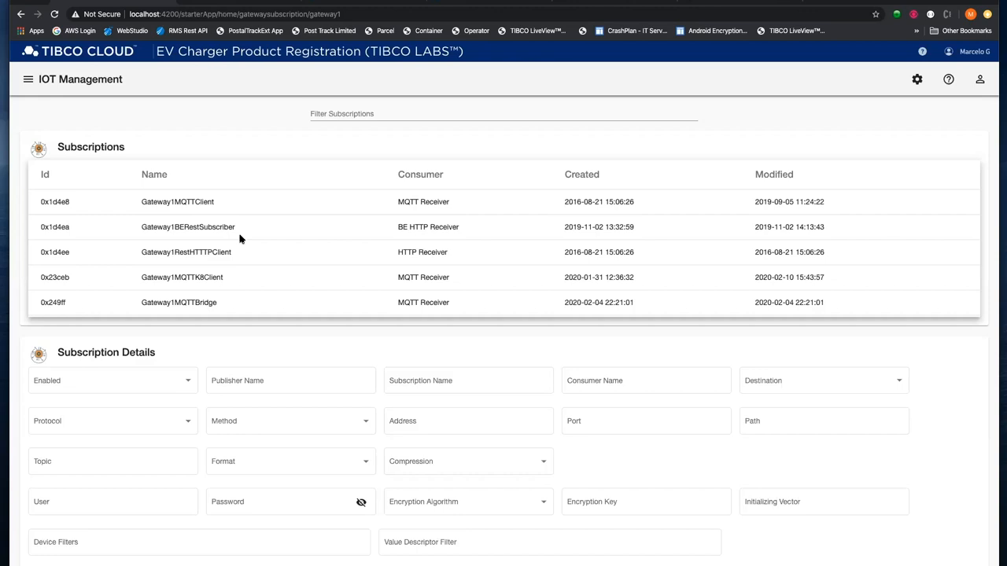
mouse_move(183, 228)
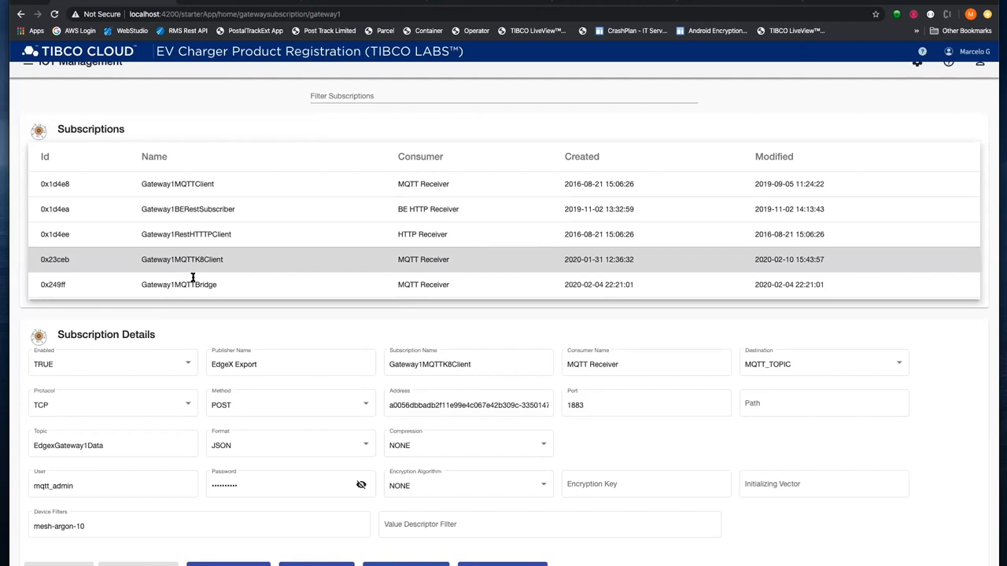
mouse_move(398, 325)
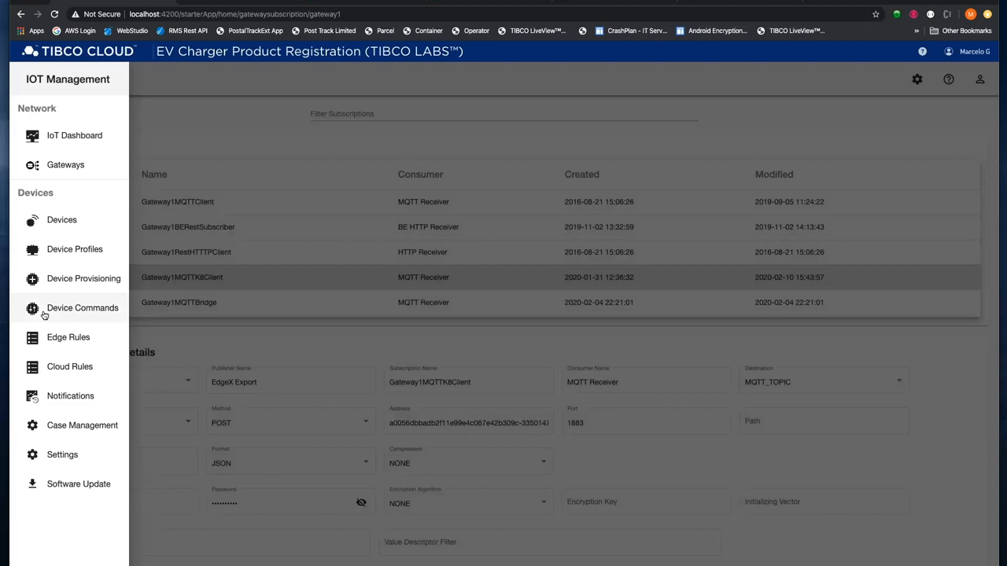
Return to the Devices page after viewing Gateway1MQTTK8Client's mesh-argon-10 filter
click(62, 219)
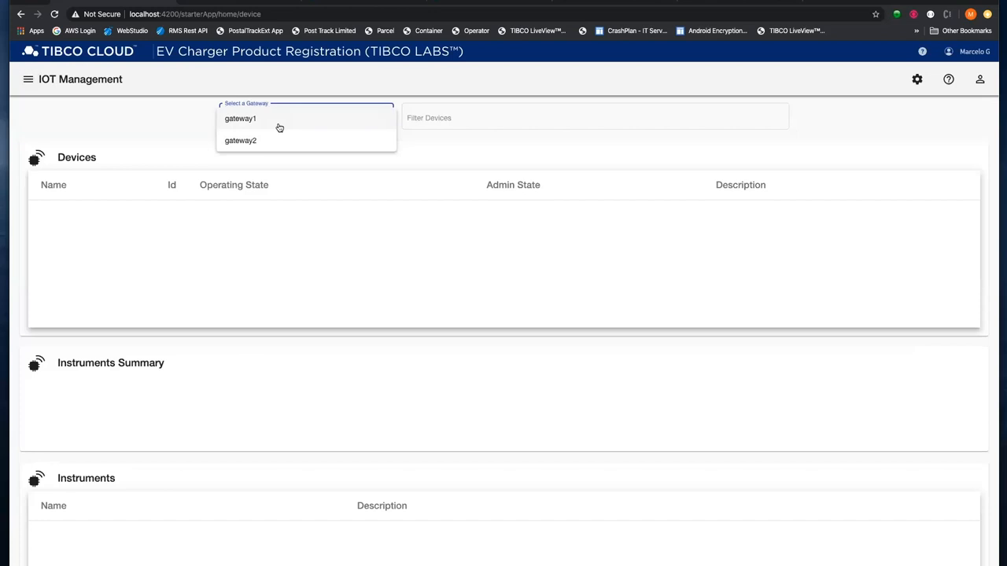
On gateway1, view mesh-argon-10's LightSensor details, readings history and live streaming chart
click(240, 119)
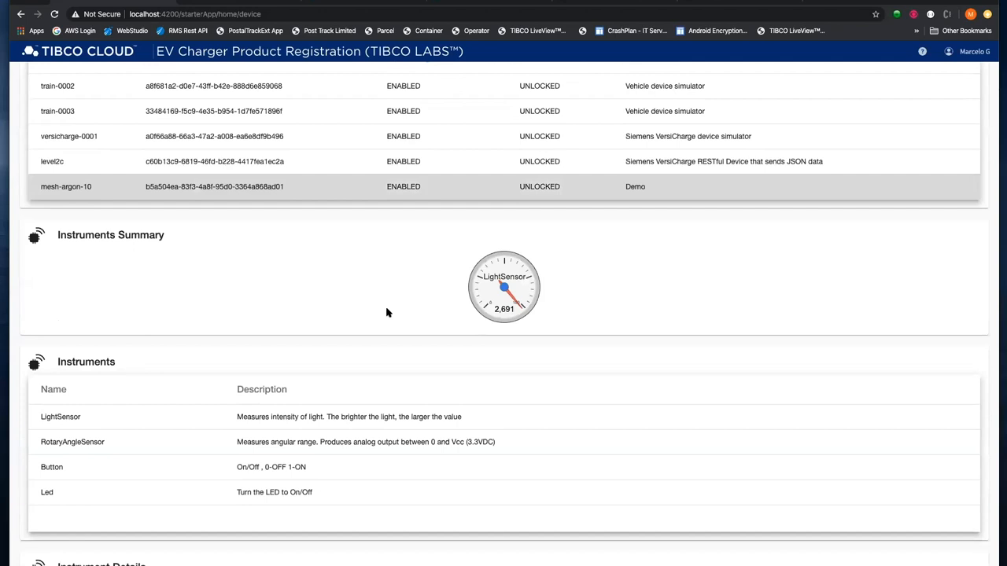
scroll(down, 3)
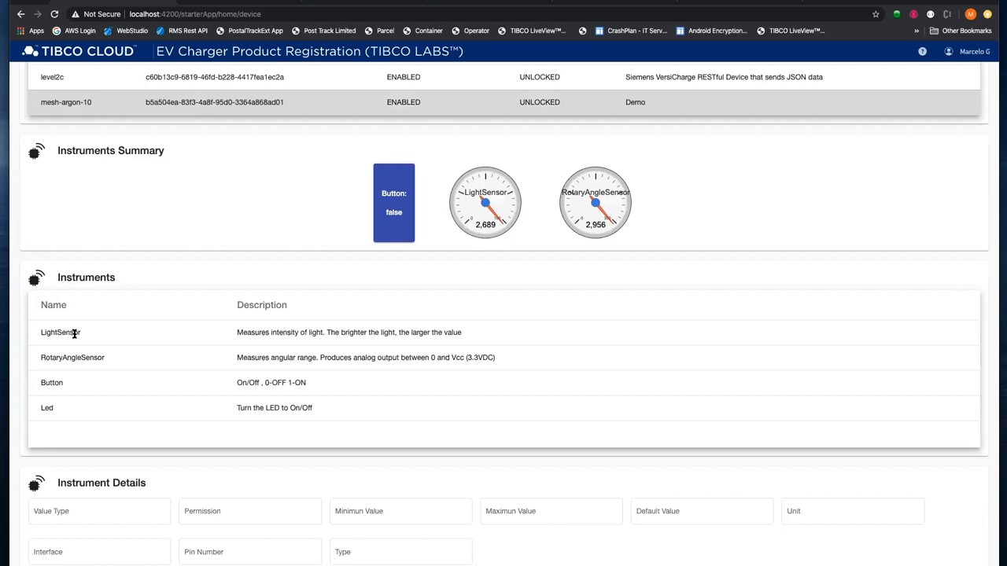
click(61, 332)
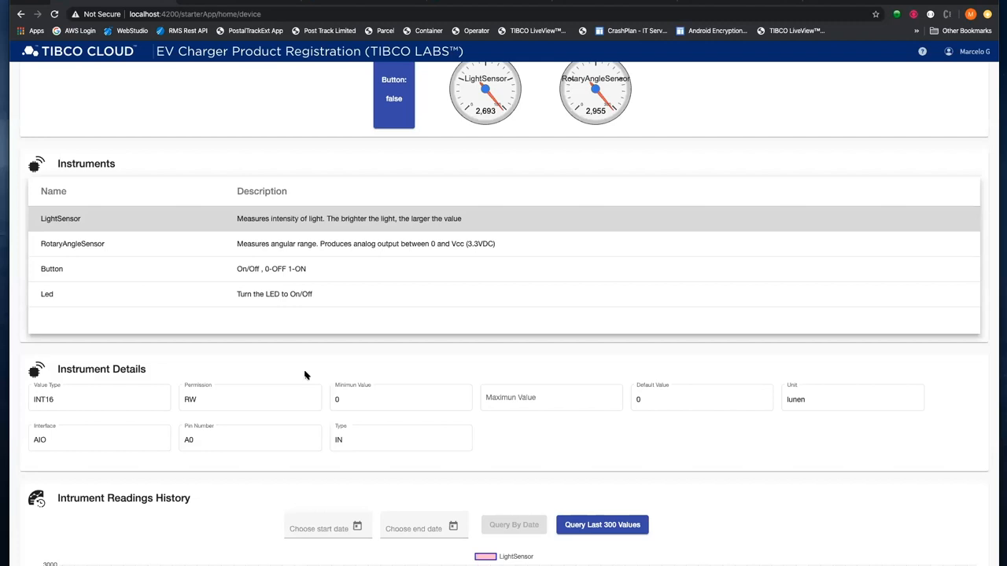
scroll(down, 3)
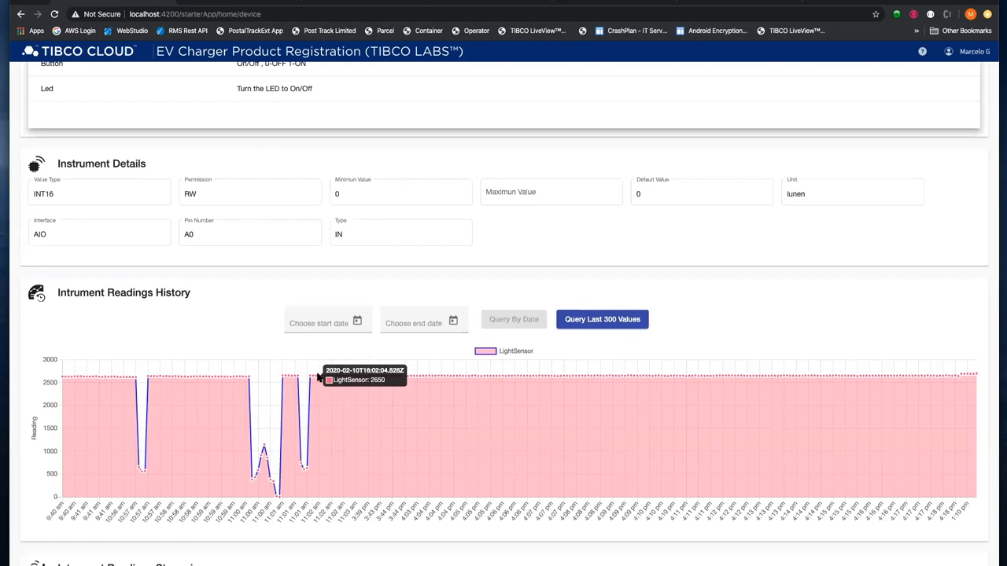
scroll(down, 3)
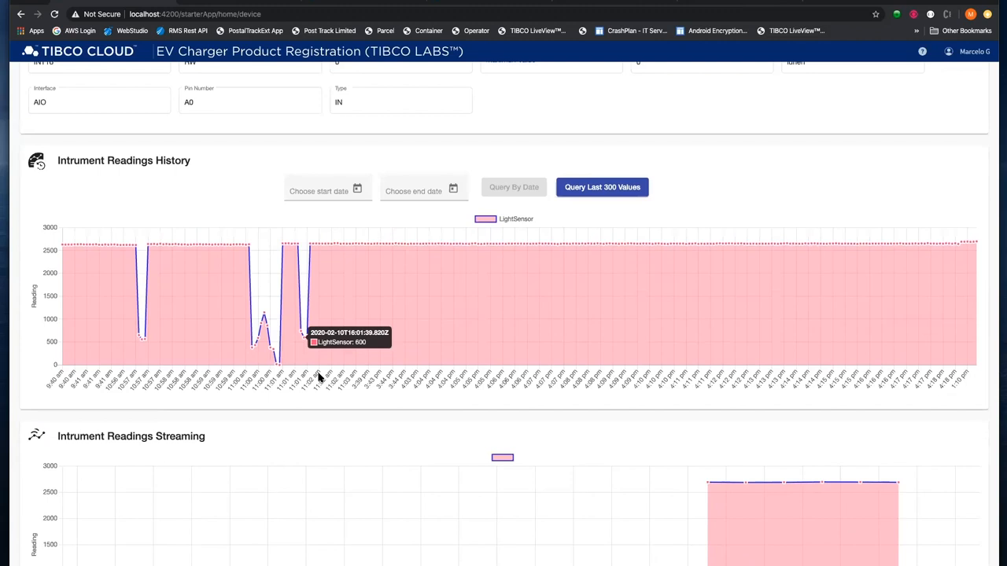
scroll(down, 3)
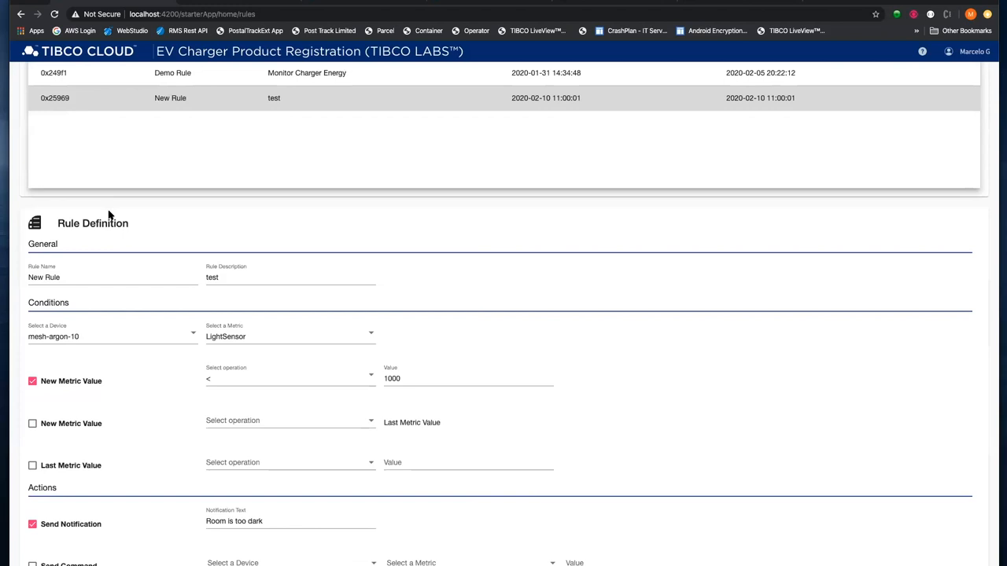
In the New Rule definition, keep mesh-argon-10 as the condition's device
scroll(down, 3)
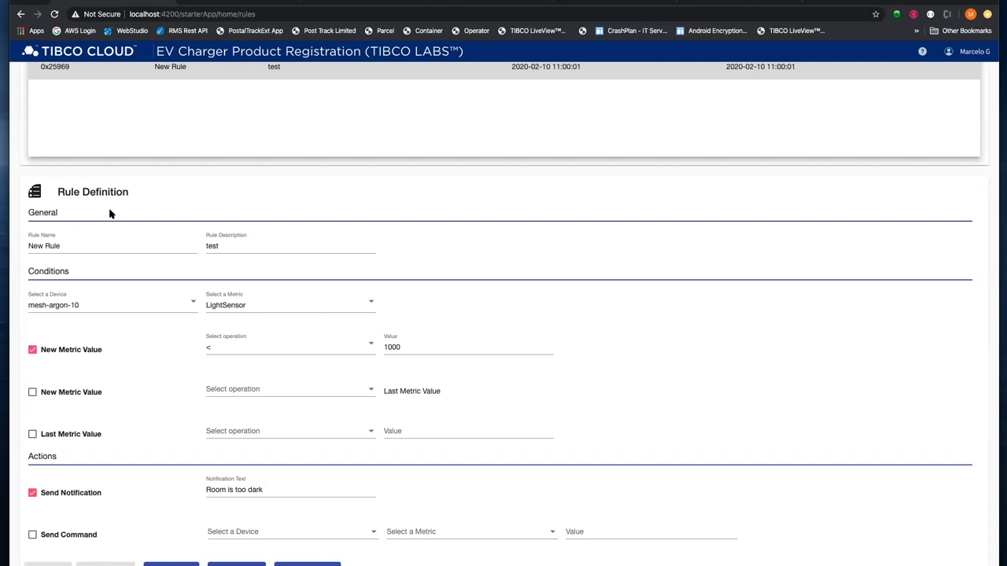
click(112, 302)
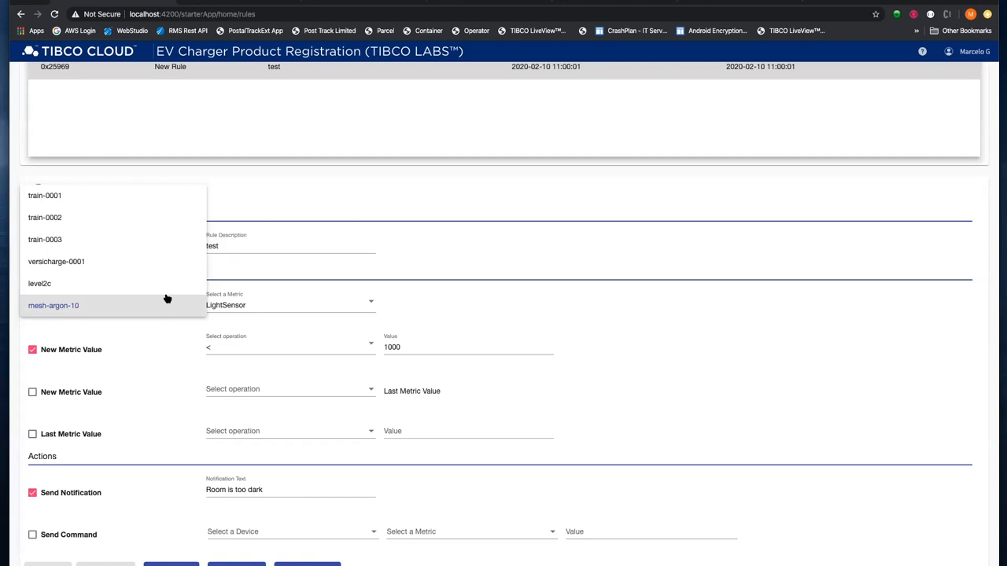
mouse_move(94, 312)
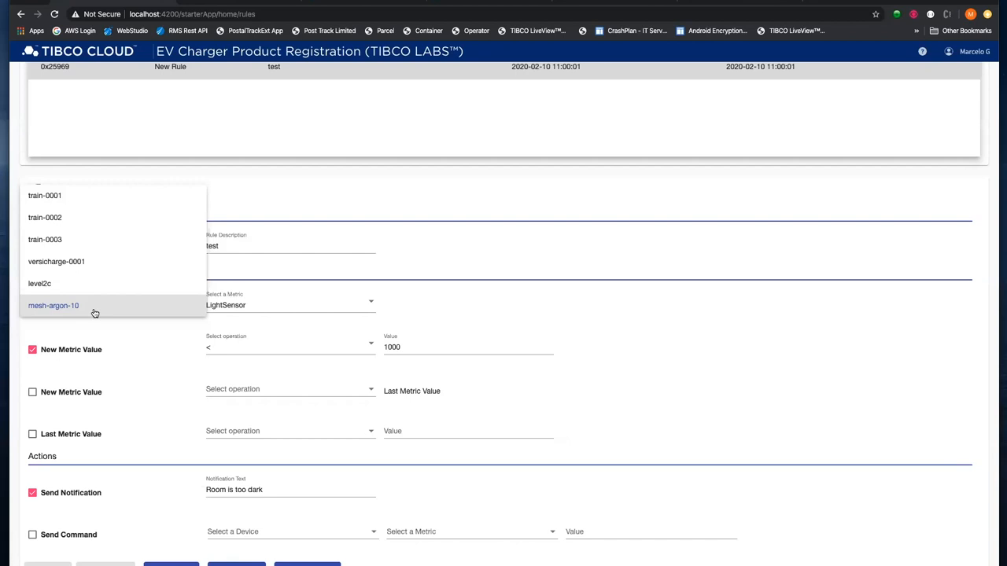
click(53, 305)
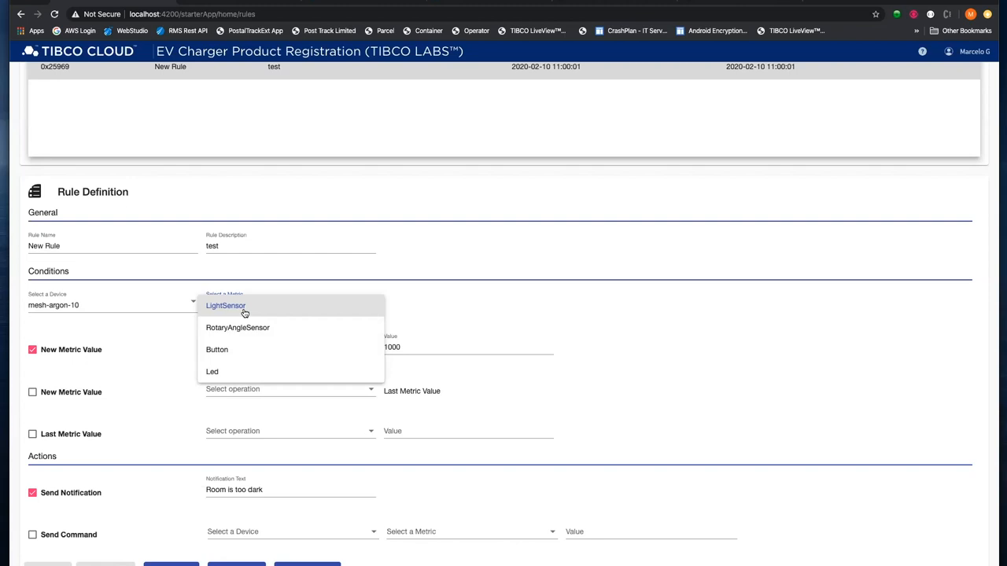
click(226, 306)
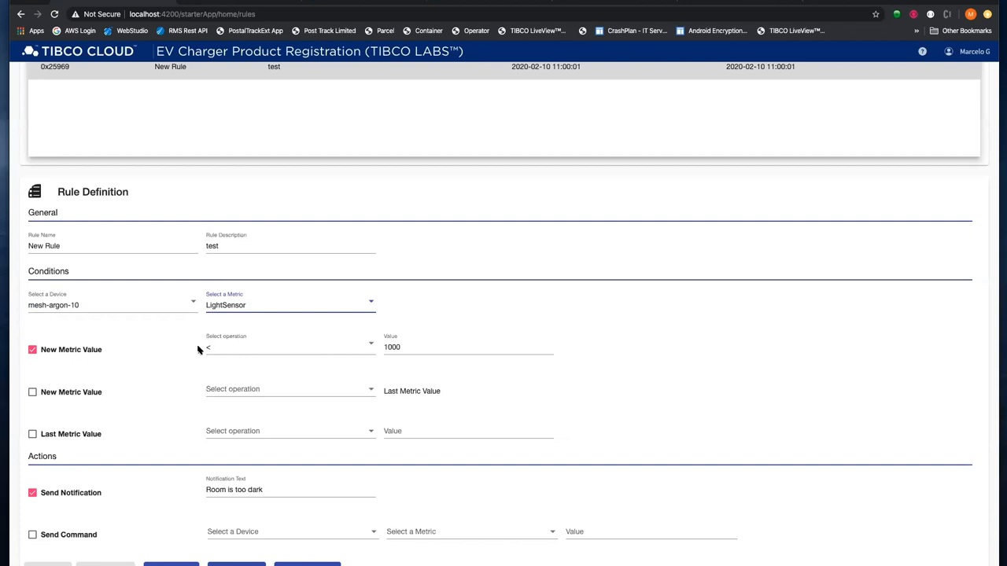
mouse_move(231, 364)
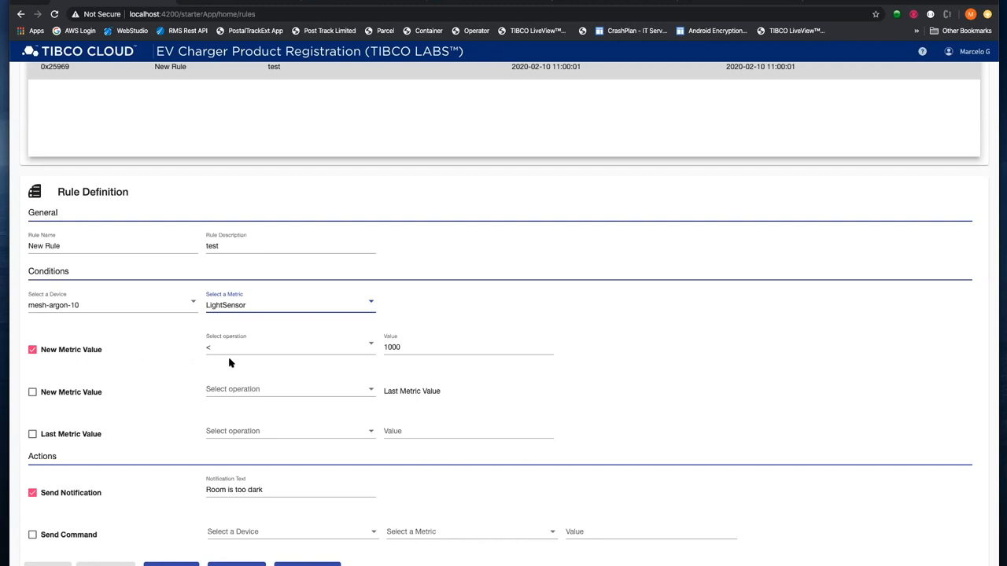
mouse_move(132, 495)
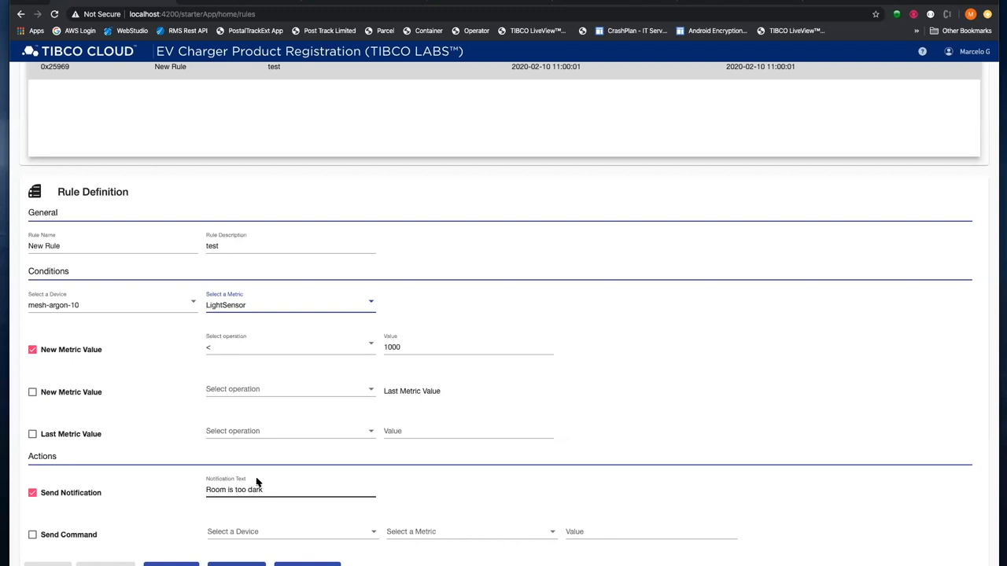
mouse_move(357, 389)
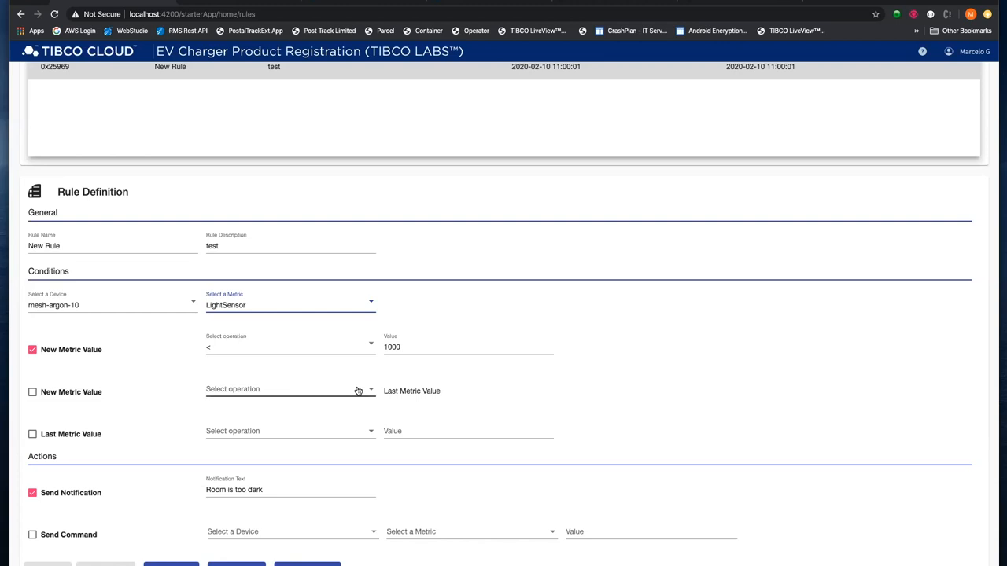
mouse_move(392, 395)
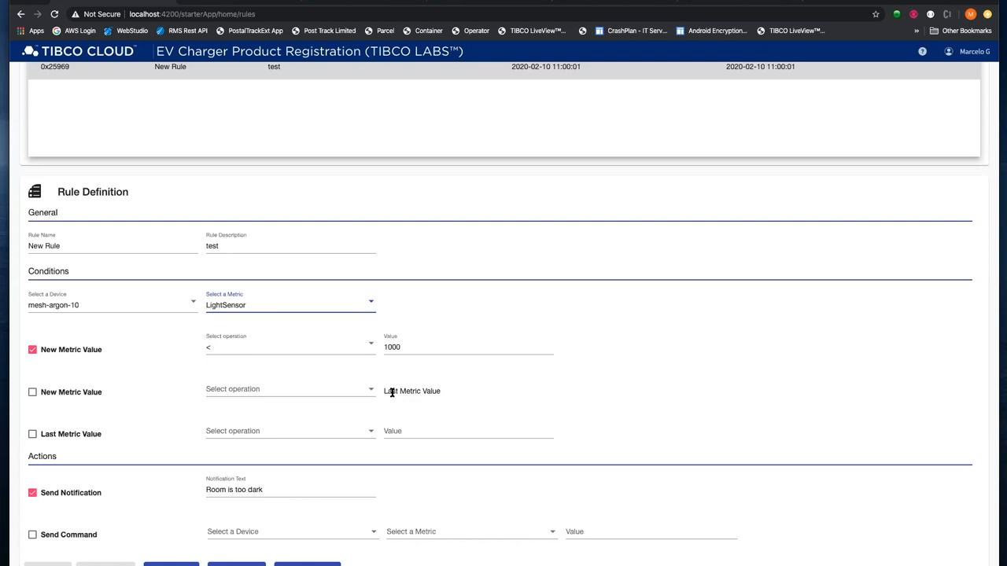
mouse_move(254, 421)
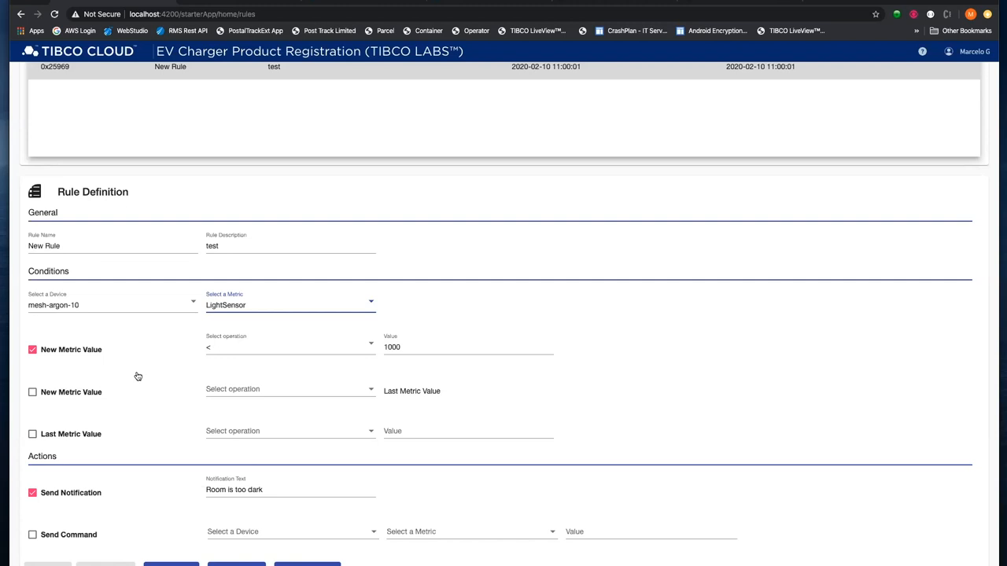
mouse_move(228, 563)
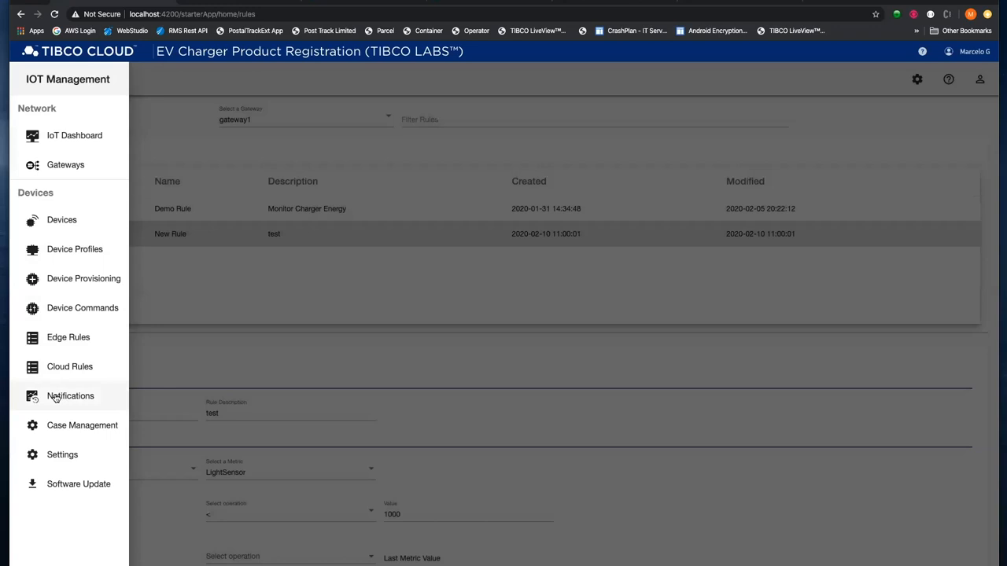
Open the Notifications list to check for mesh-argon-10's 'Room is too dark' alerts
click(70, 396)
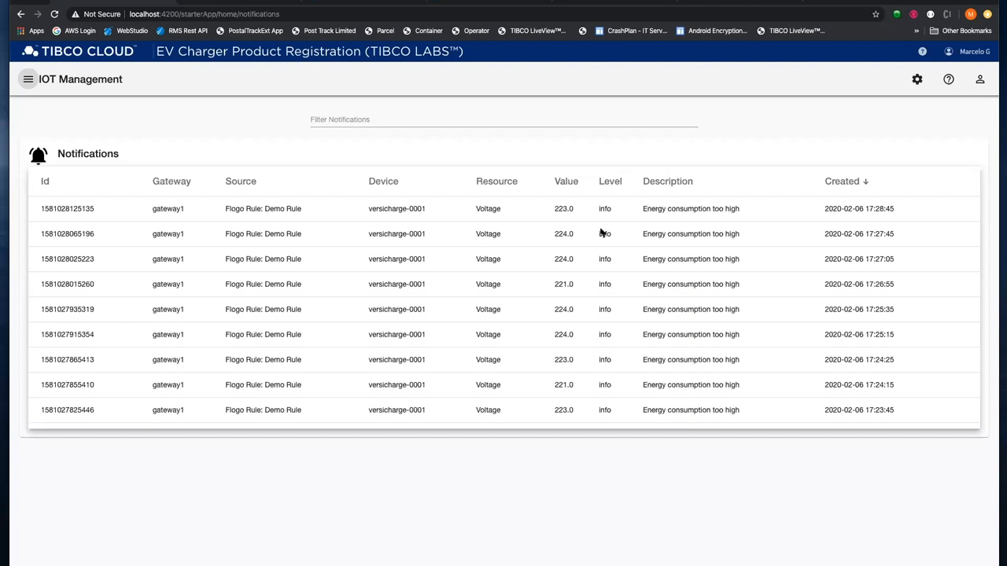
mouse_move(572, 227)
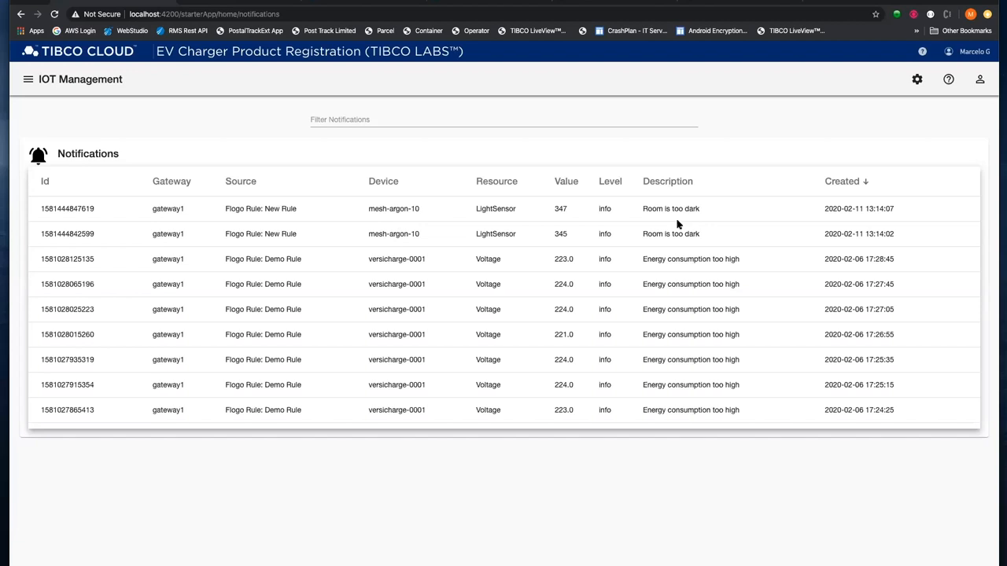
mouse_move(602, 230)
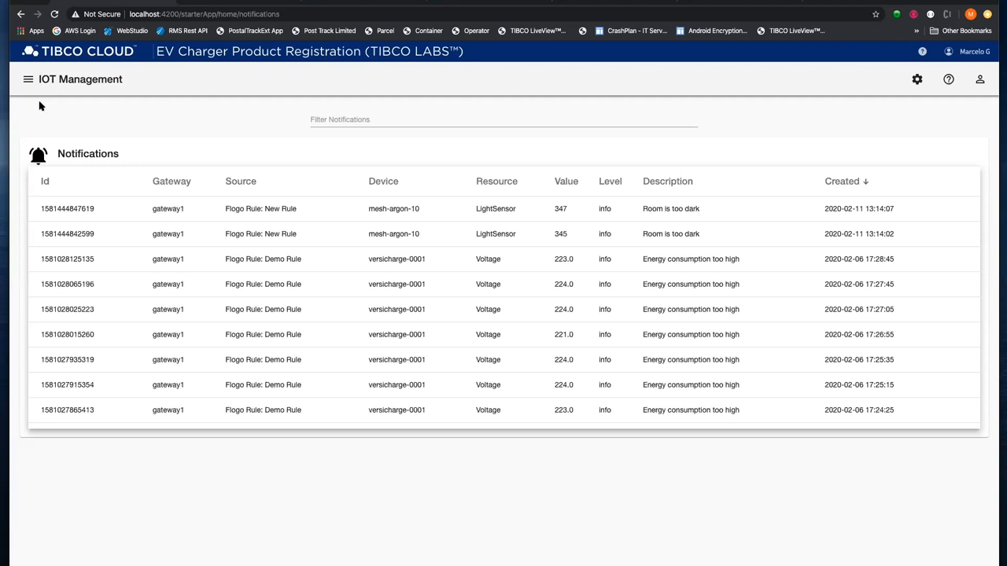
Open Case Management from the app sections menu to list recent Product Registration cases
click(21, 78)
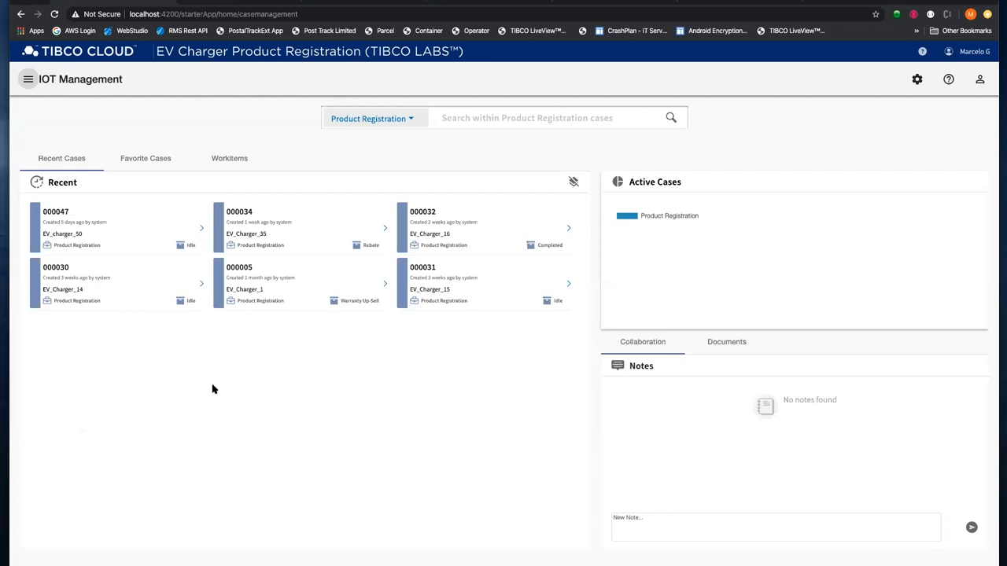
mouse_move(462, 228)
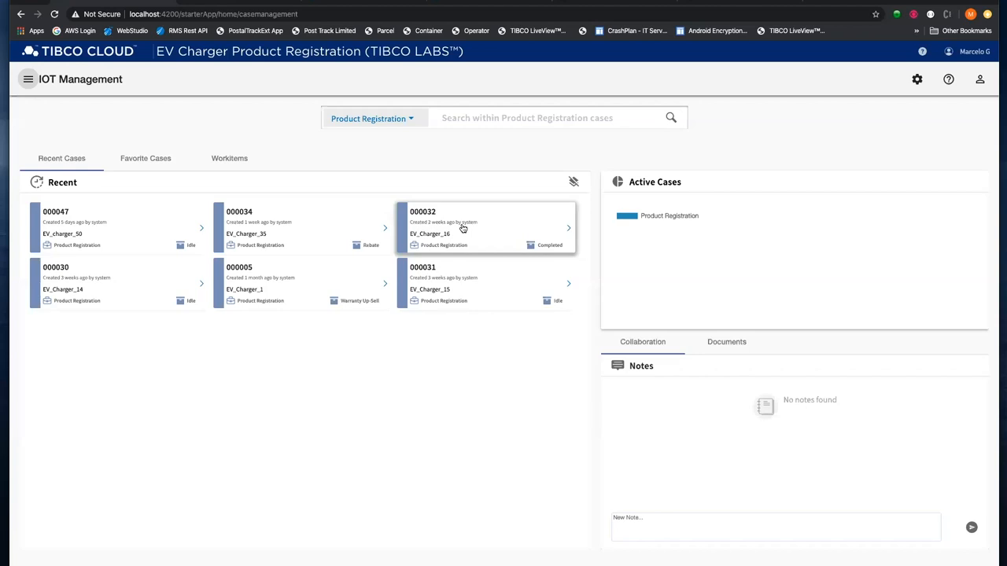